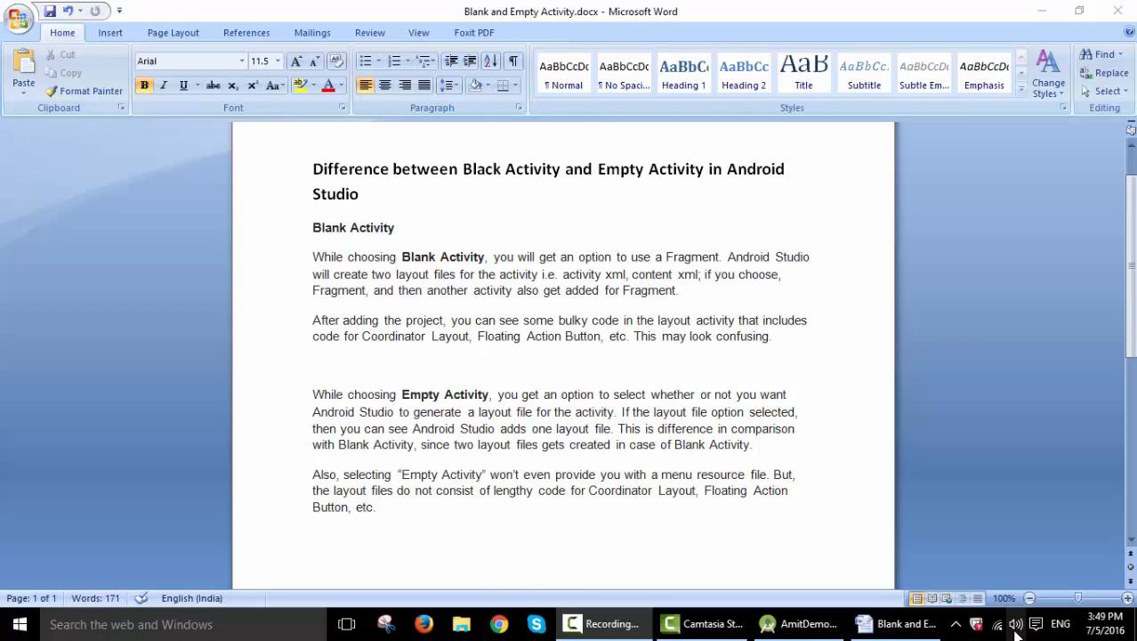
{"action": "mouse_move", "coordinate": [843, 459]}
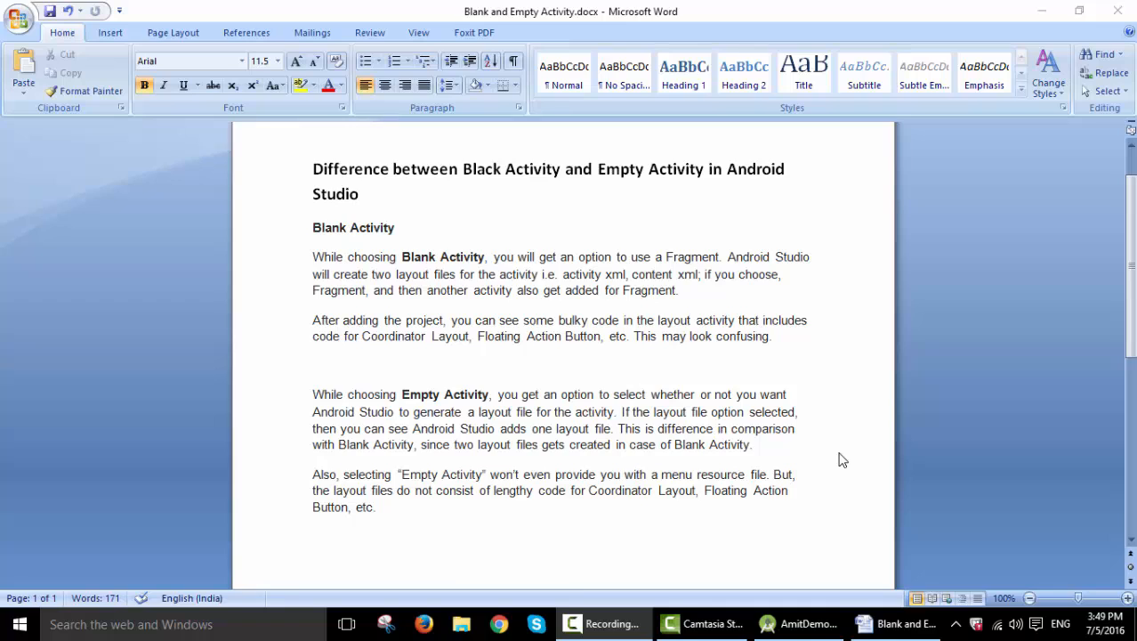
Step: Switch from the Word notes to the AmitDemoApplication project in Android Studio
{"action": "left_click", "coordinate": [797, 623]}
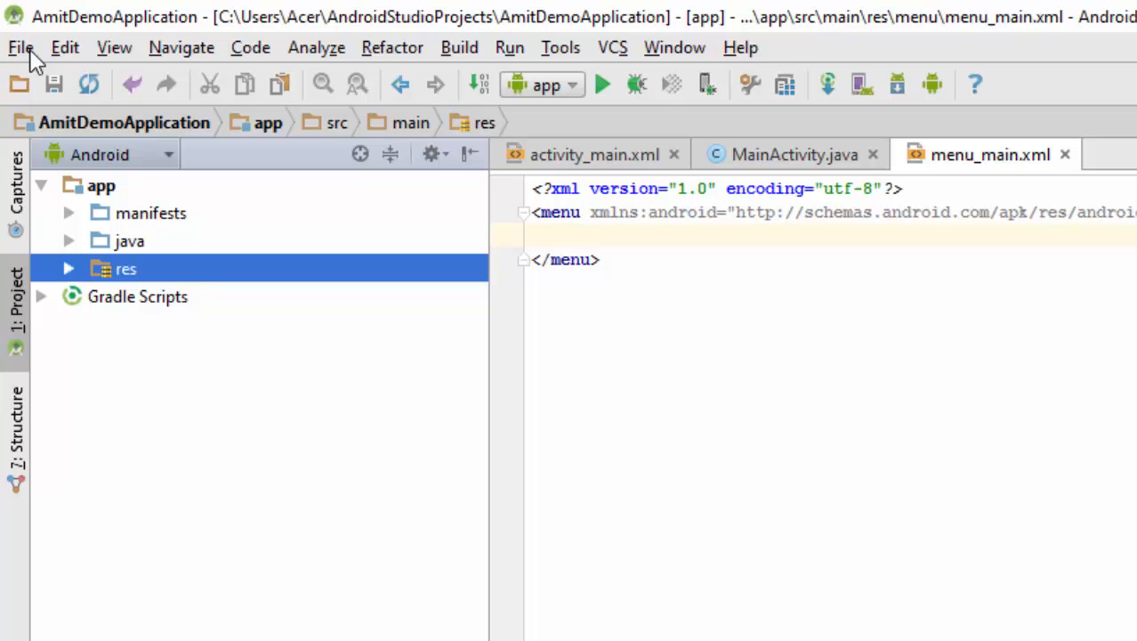
Step: Name a new project AmitBlankActivityApplication, check its location, and continue to target devices
{"action": "left_click", "coordinate": [19, 47]}
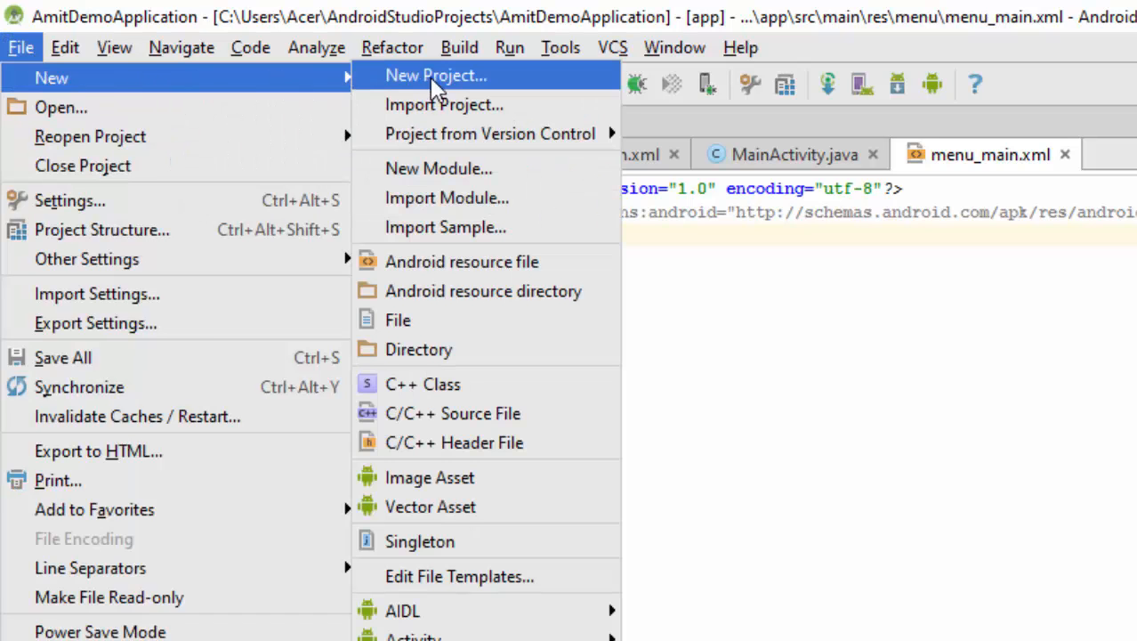
{"action": "left_click", "coordinate": [436, 74]}
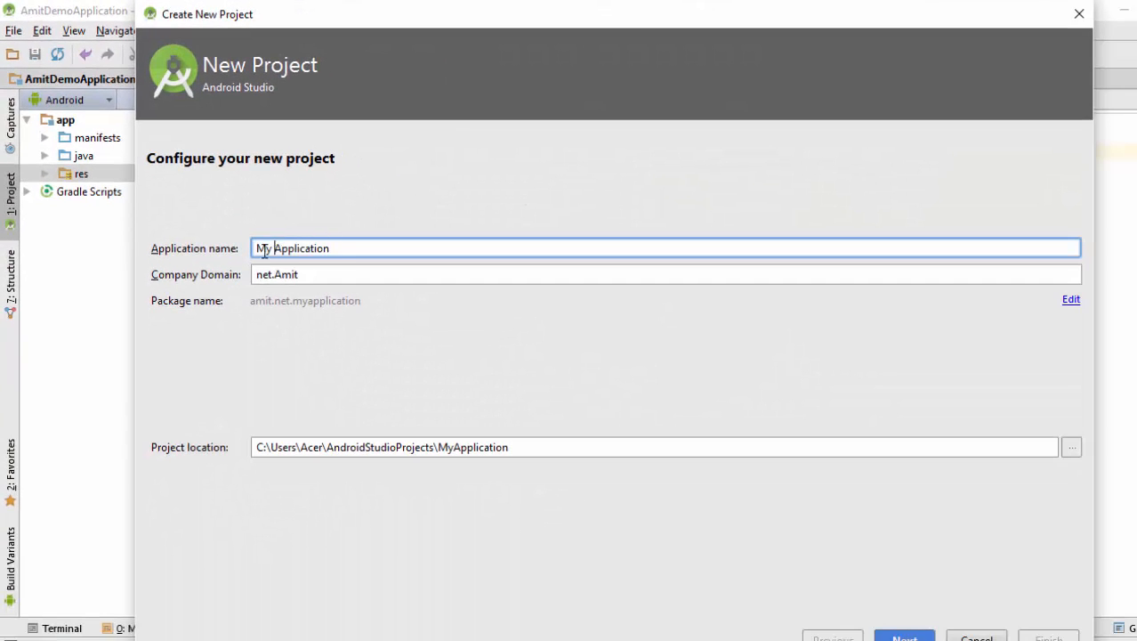
{"action": "type", "text": "AmitApplication"}
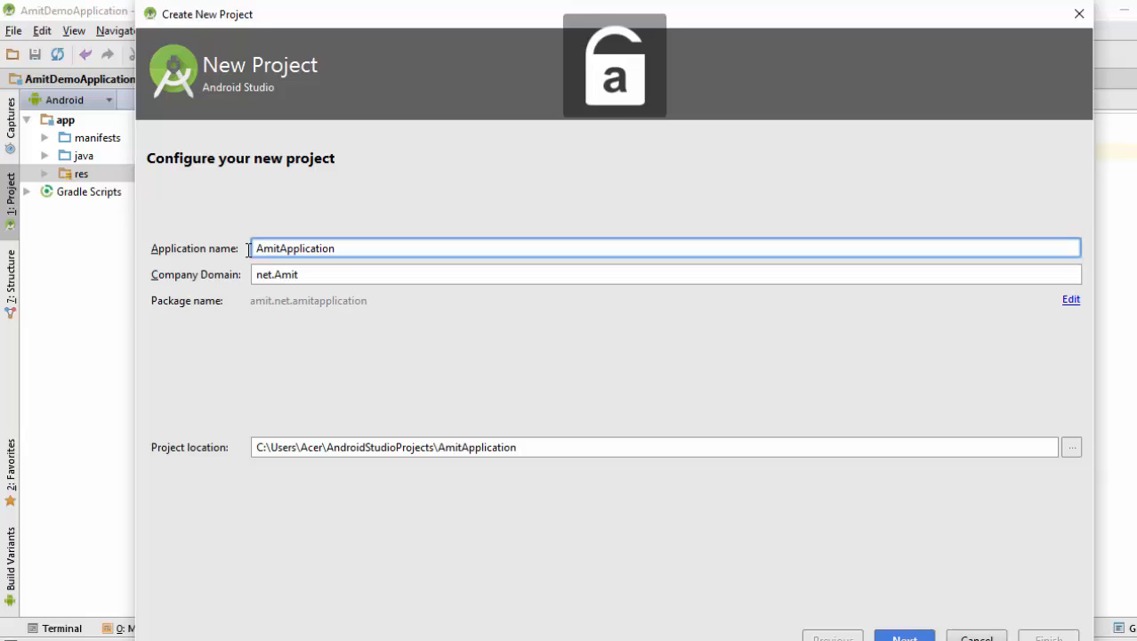
{"action": "type", "text": "Blan"}
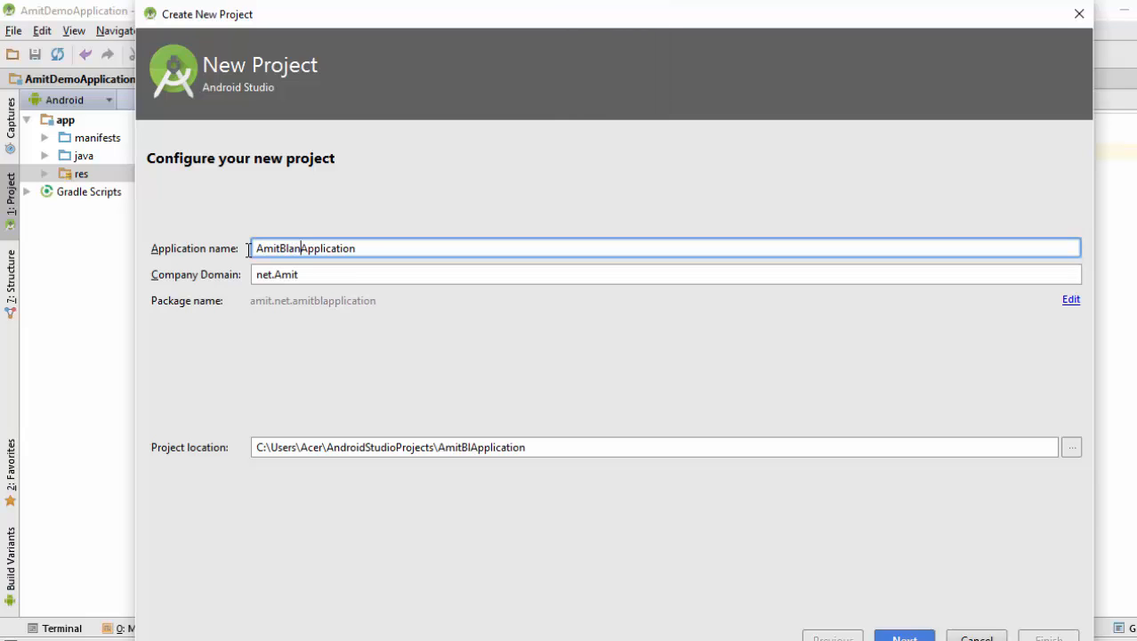
{"action": "type", "text": "k"}
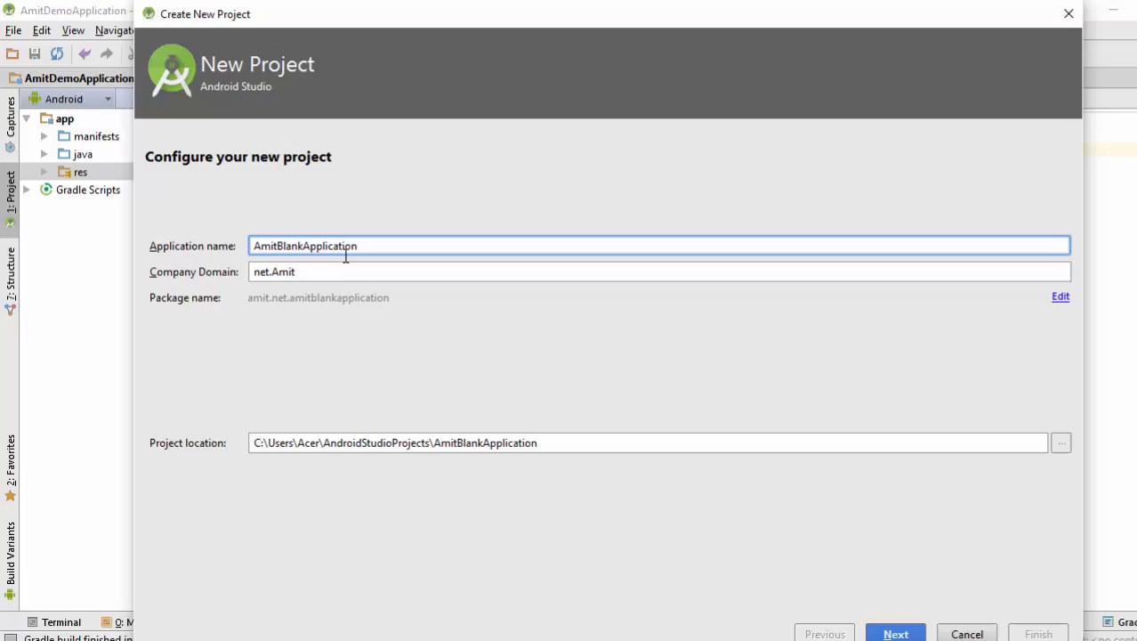
{"action": "type", "text": "Activity"}
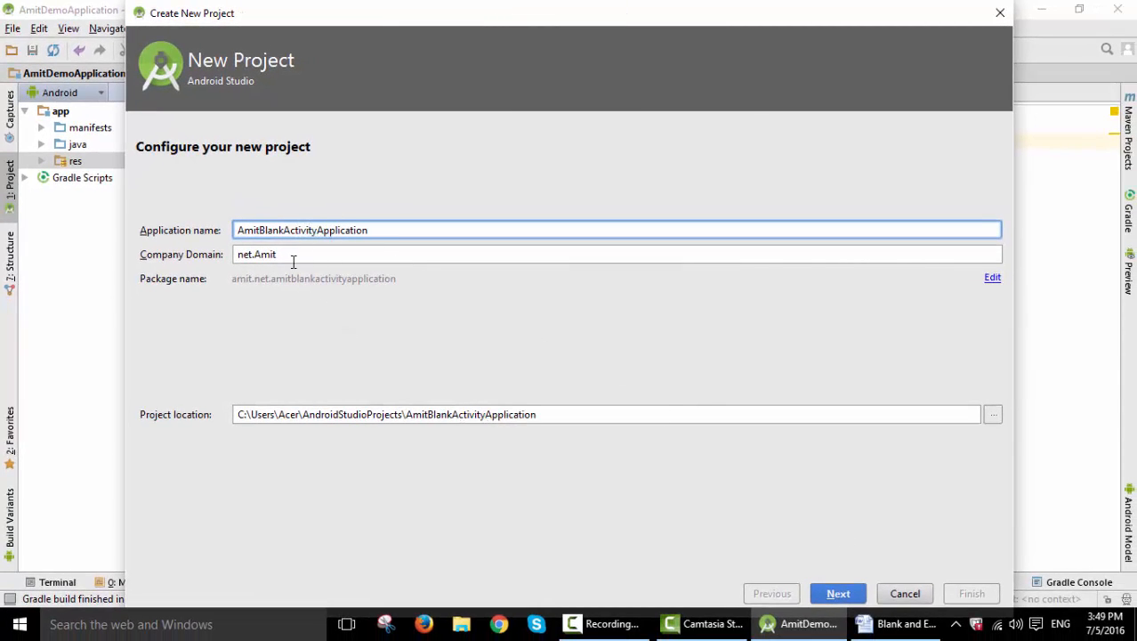
{"action": "mouse_move", "coordinate": [305, 273]}
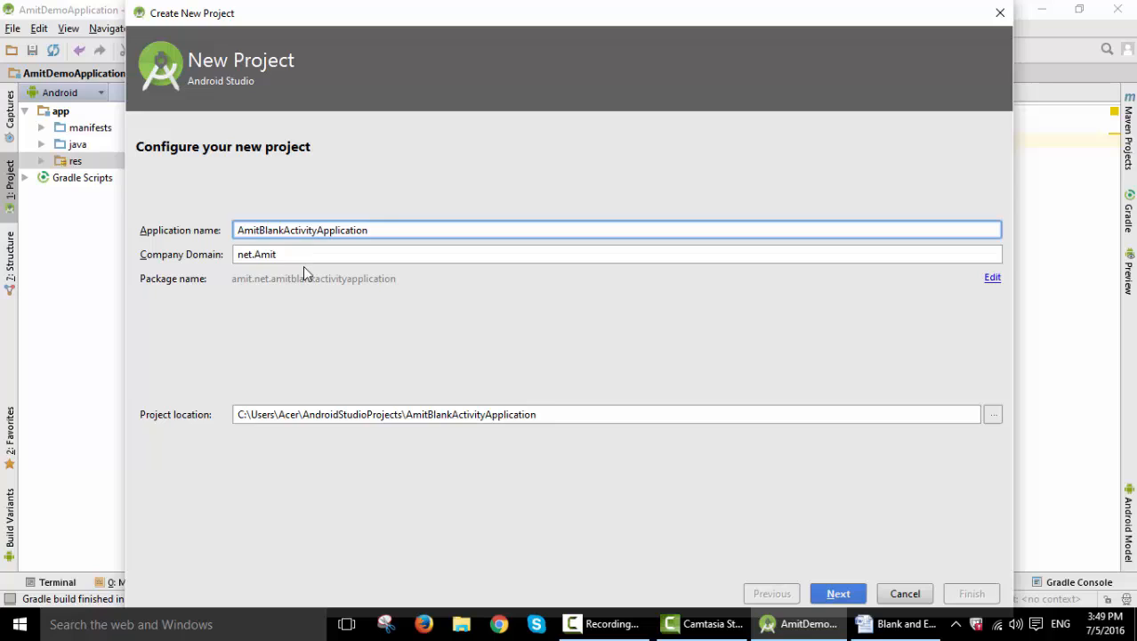
{"action": "mouse_move", "coordinate": [462, 345]}
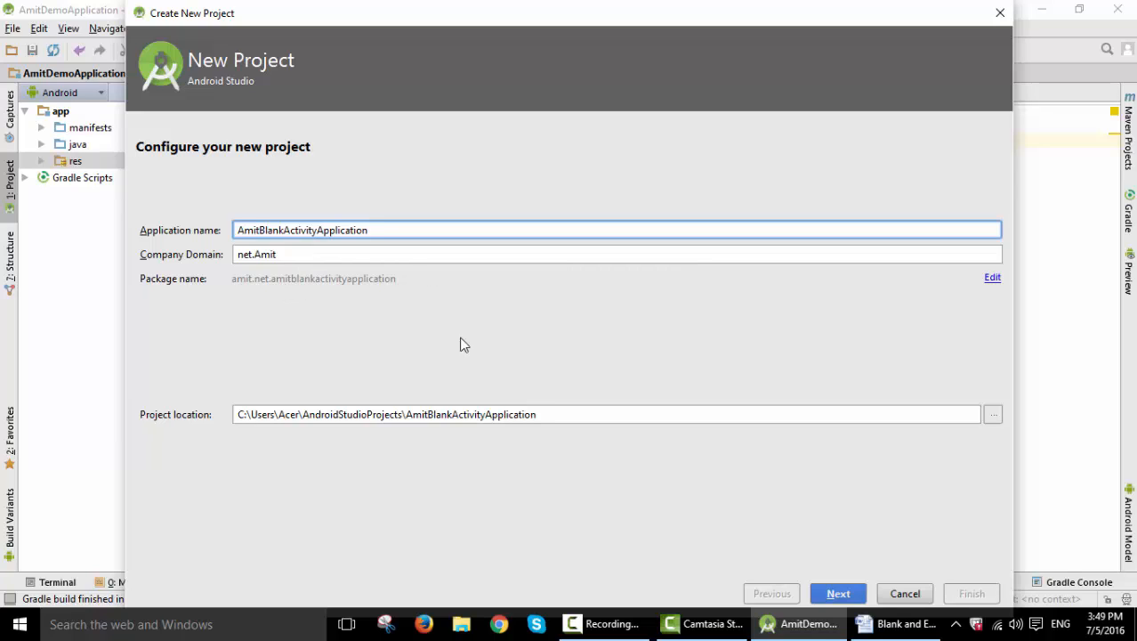
{"action": "left_click", "coordinate": [608, 414]}
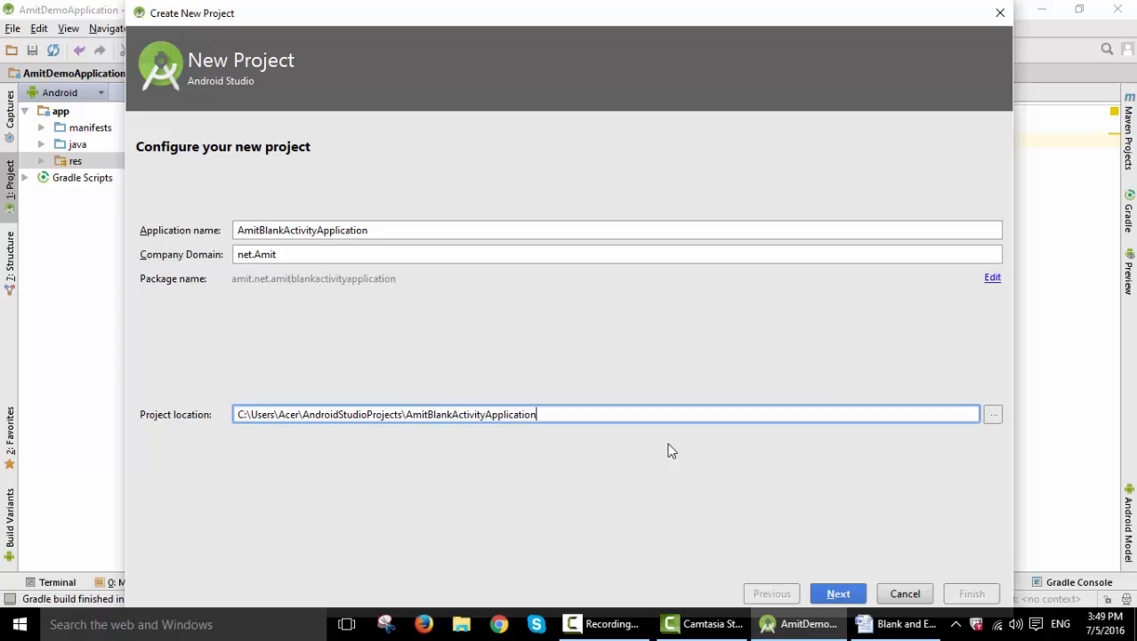
{"action": "left_click", "coordinate": [838, 593]}
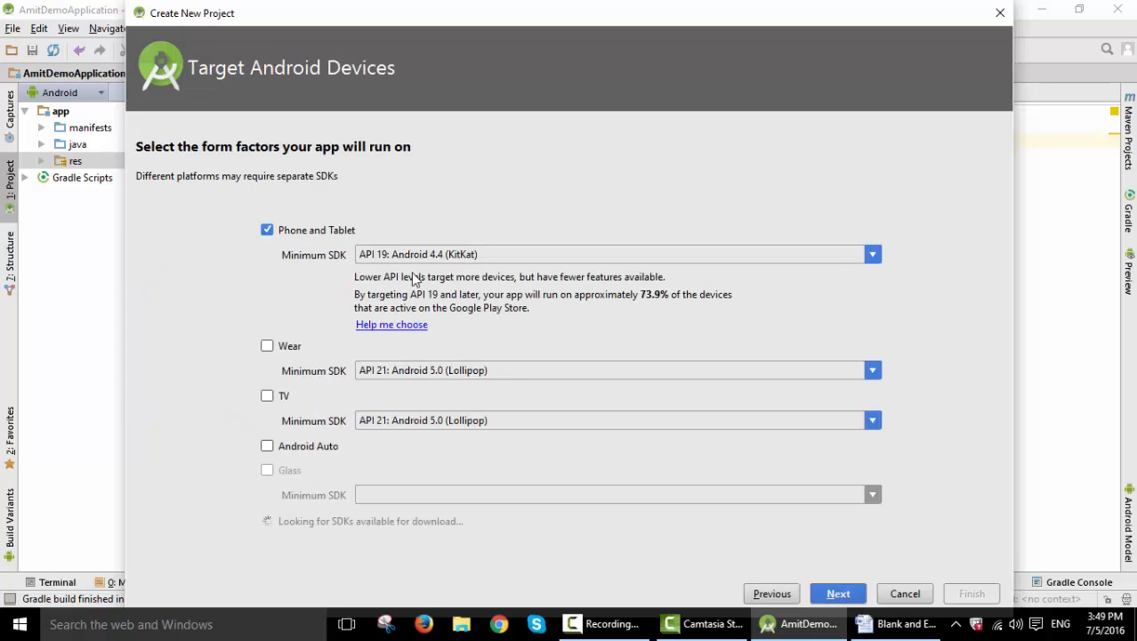
{"action": "mouse_move", "coordinate": [501, 274]}
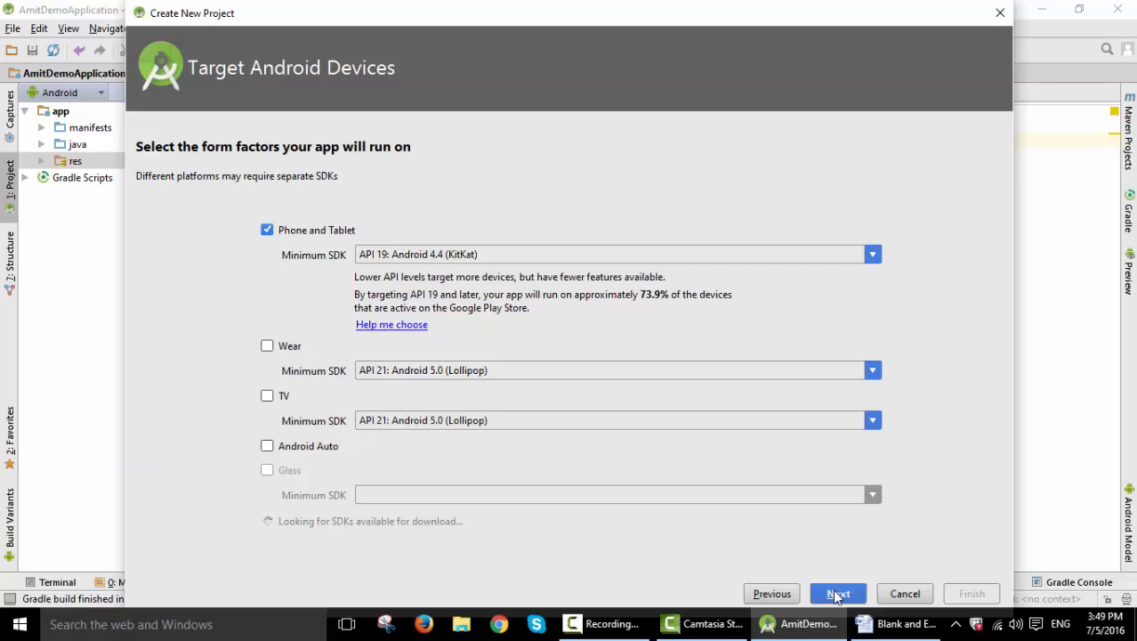
Step: Accept the default target devices and pick the Blank Activity template
{"action": "left_click", "coordinate": [837, 594]}
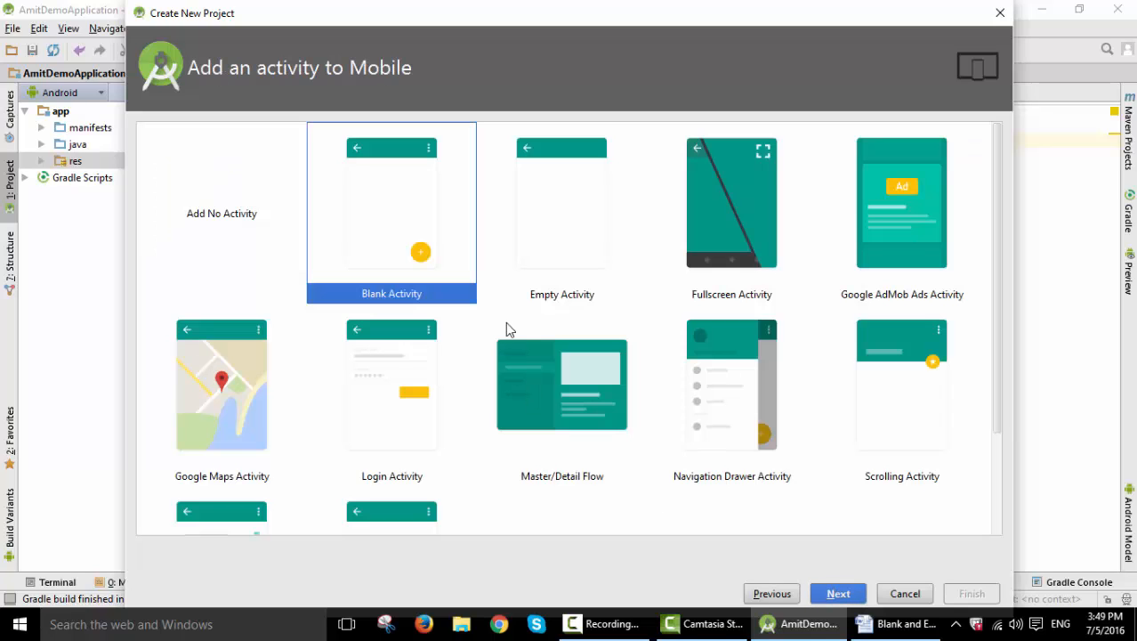
{"action": "mouse_move", "coordinate": [389, 64]}
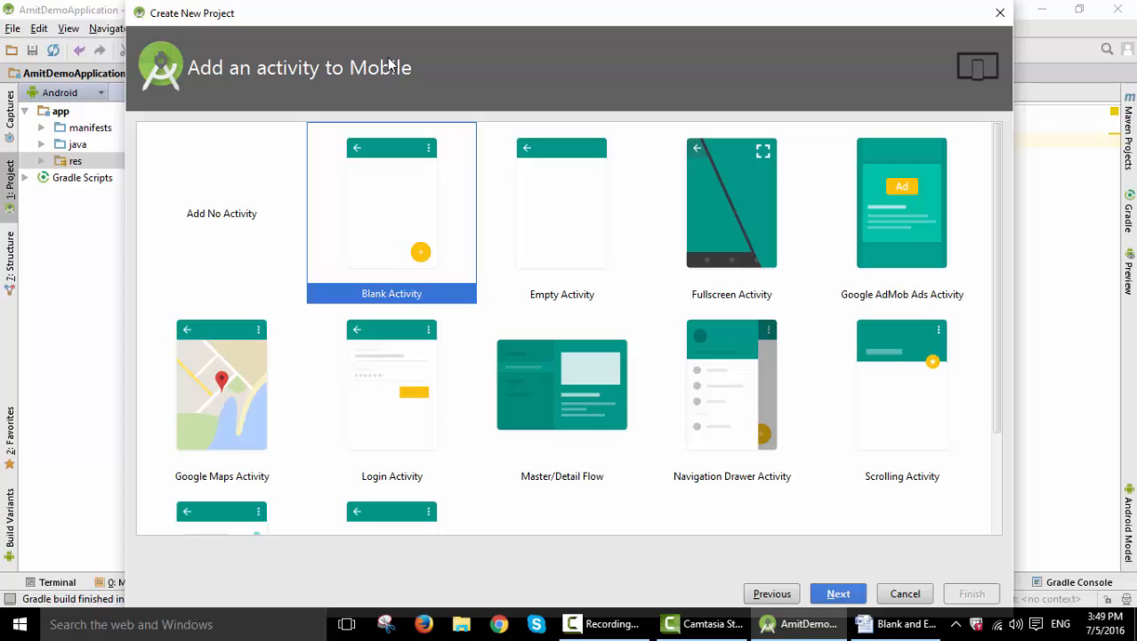
{"action": "mouse_move", "coordinate": [436, 256]}
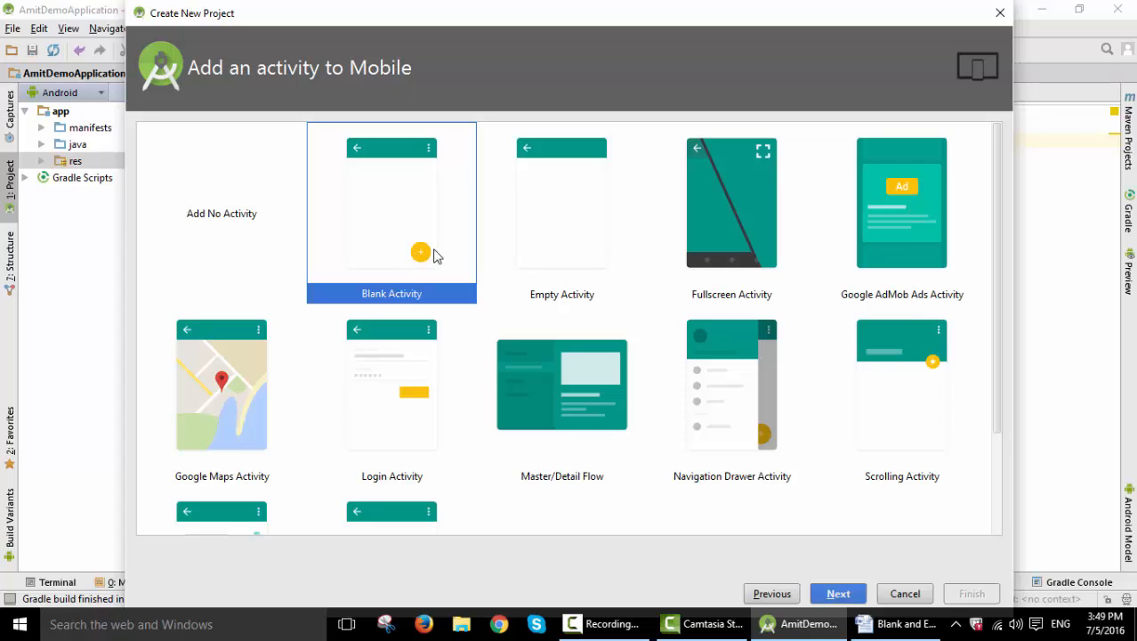
{"action": "mouse_move", "coordinate": [421, 252]}
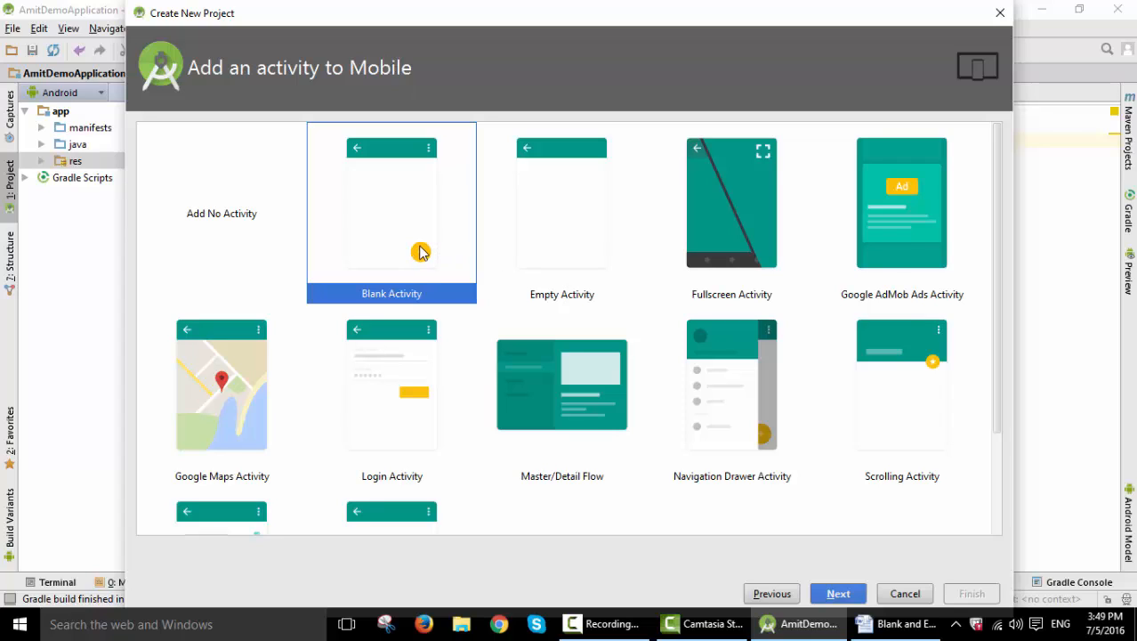
{"action": "mouse_move", "coordinate": [356, 346]}
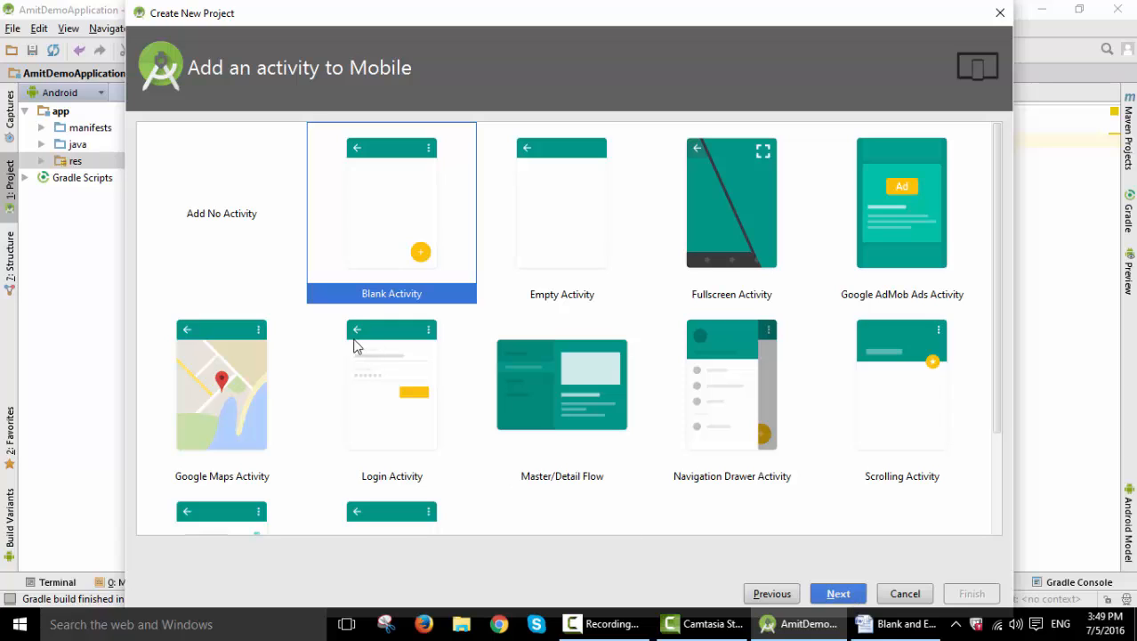
{"action": "mouse_move", "coordinate": [728, 474]}
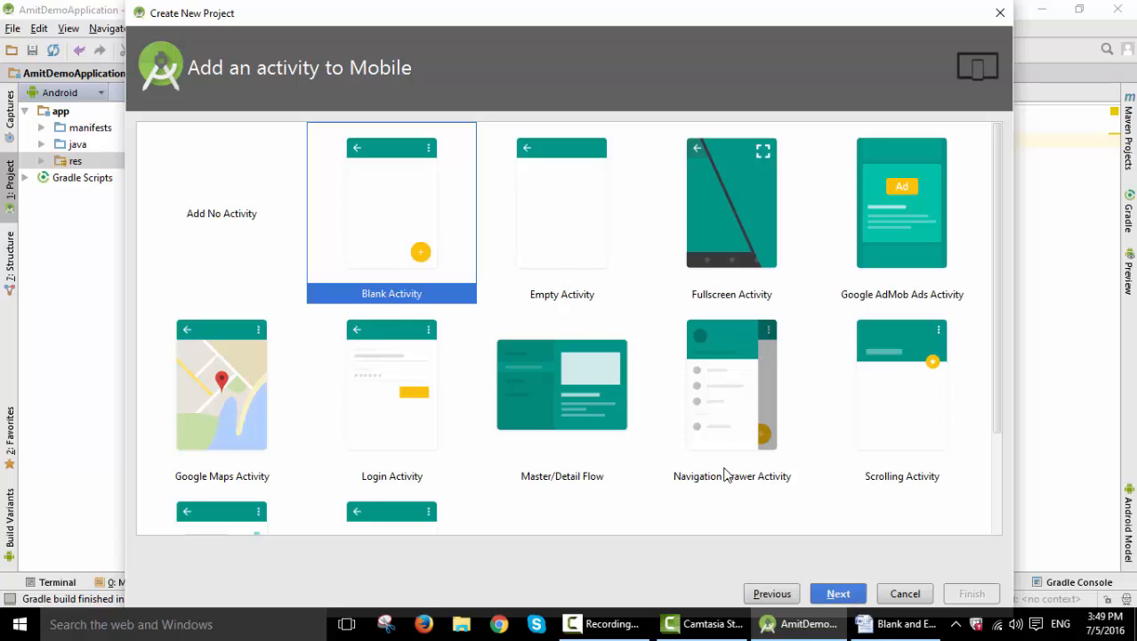
{"action": "mouse_move", "coordinate": [641, 319]}
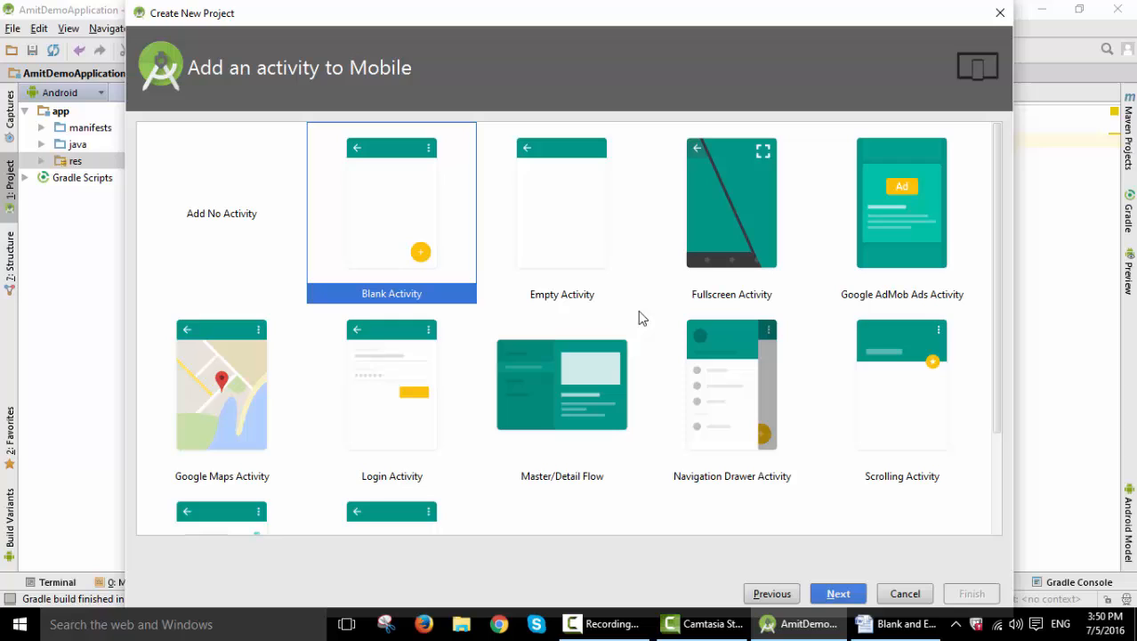
{"action": "mouse_move", "coordinate": [838, 592]}
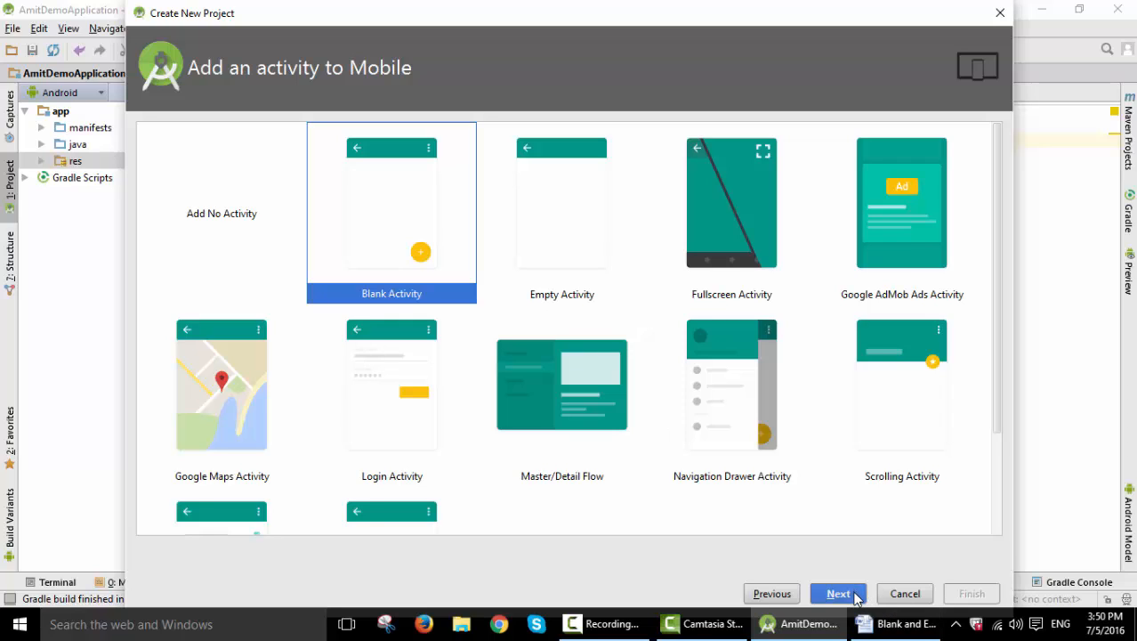
{"action": "left_click", "coordinate": [837, 593]}
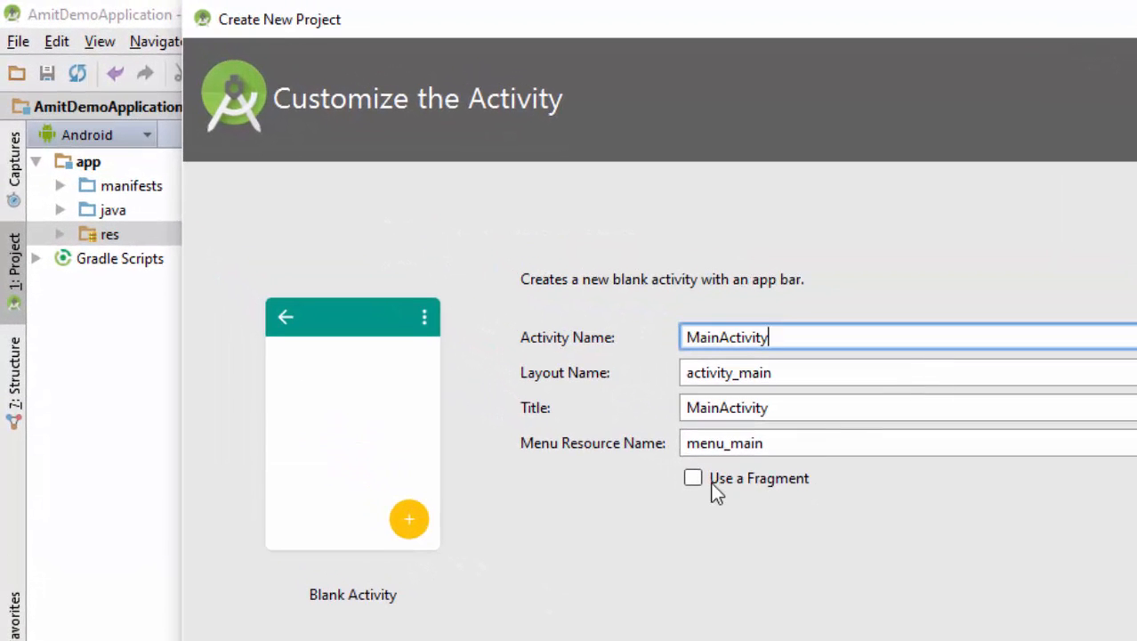
Step: Toggle 'Use a Fragment' on and off, then review the menu resource name
{"action": "left_click", "coordinate": [693, 478]}
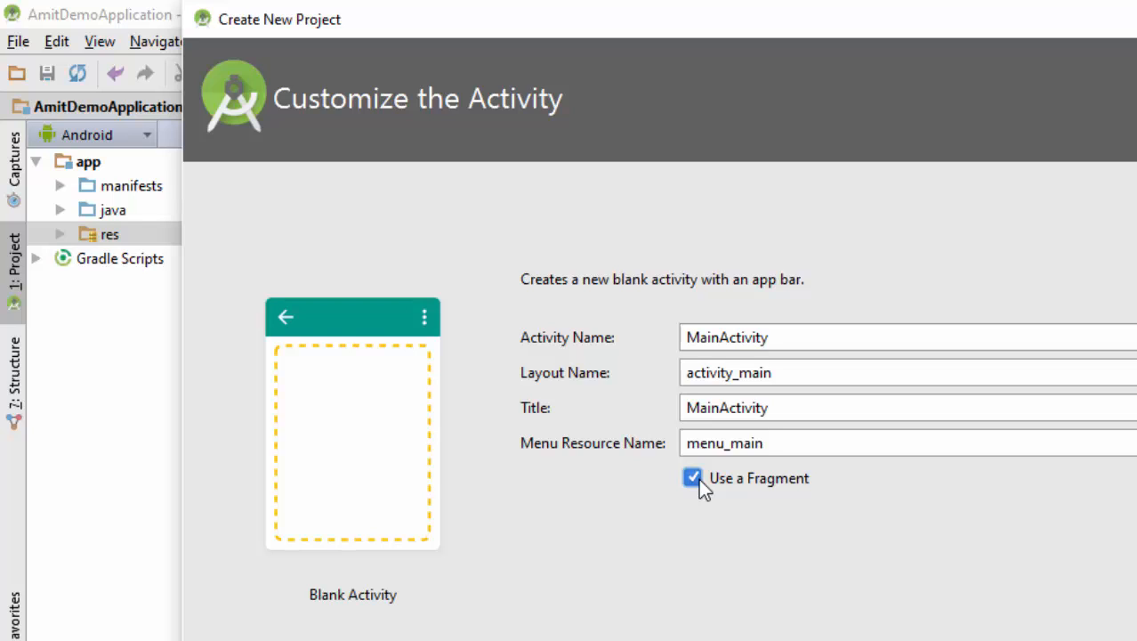
{"action": "left_click", "coordinate": [692, 478]}
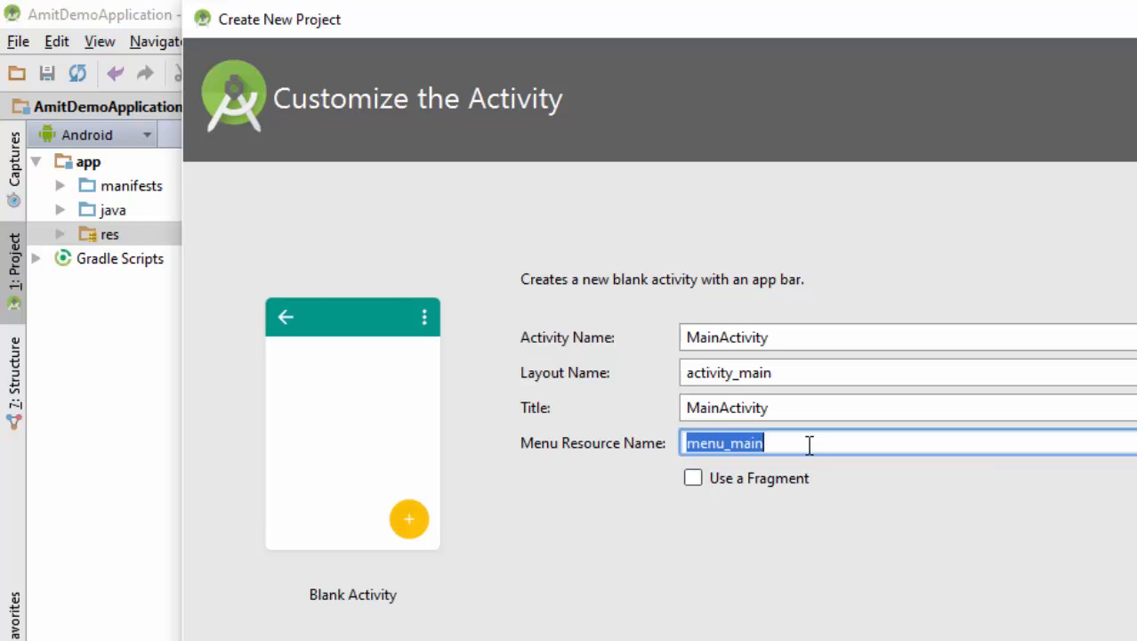
{"action": "left_click", "coordinate": [810, 442]}
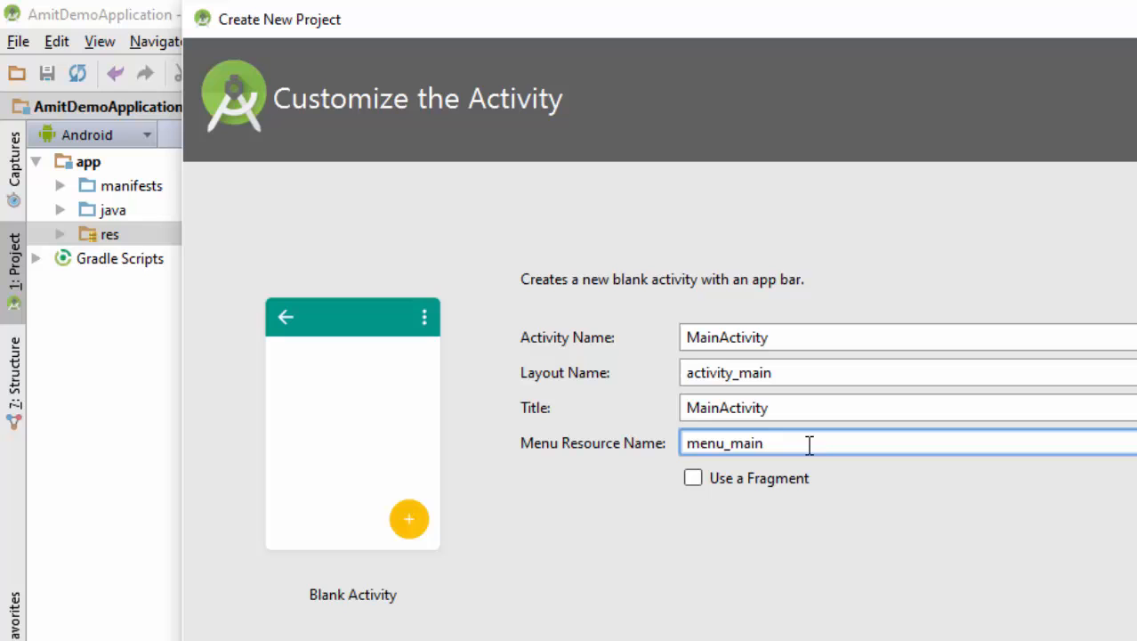
{"action": "mouse_move", "coordinate": [1021, 588]}
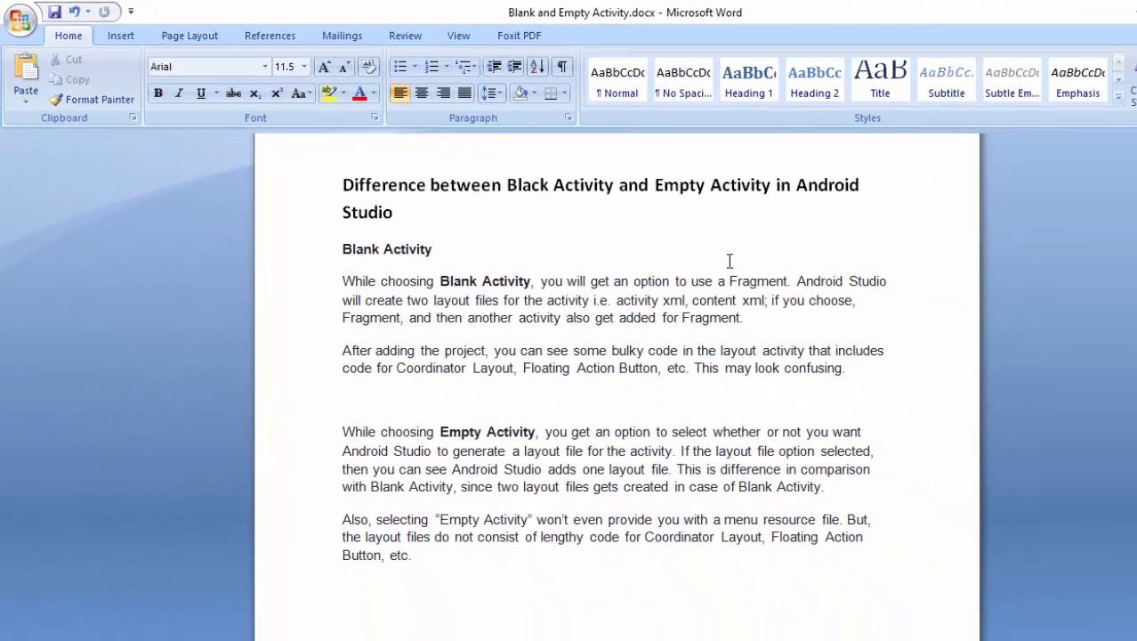
{"action": "double_click", "coordinate": [759, 281]}
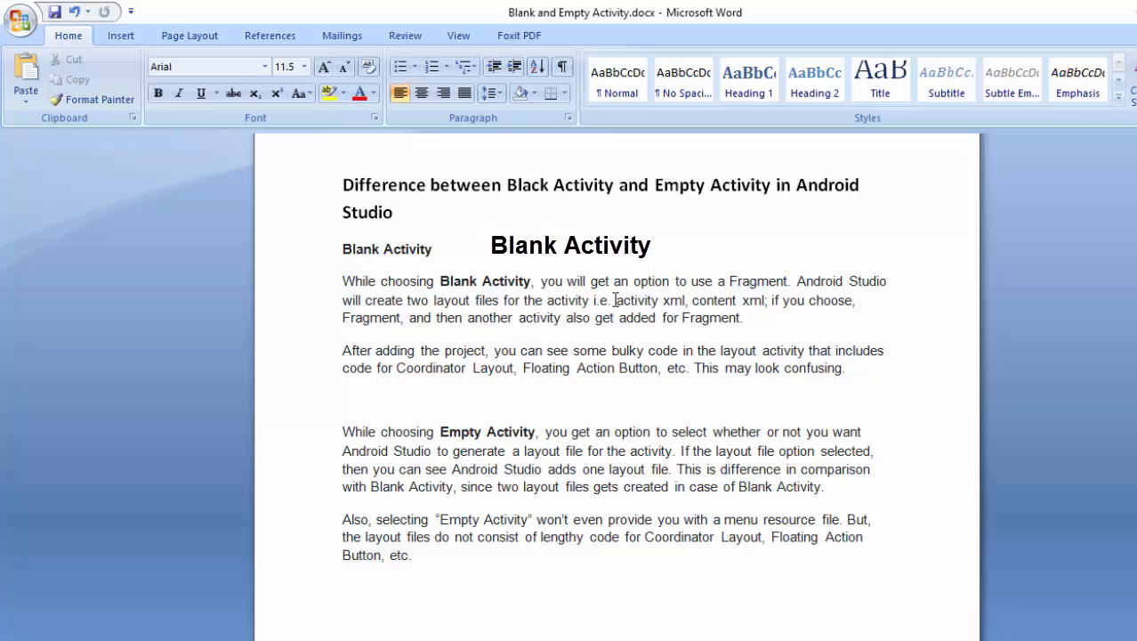
{"action": "mouse_move", "coordinate": [425, 308]}
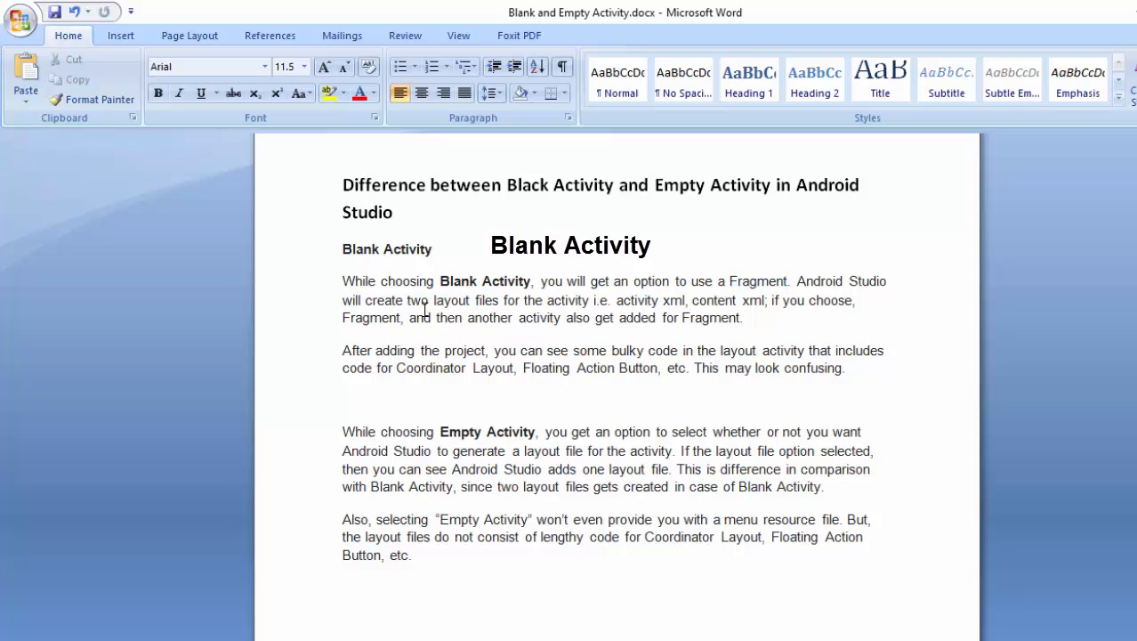
{"action": "left_click_drag", "start_coordinate": [615, 300], "coordinate": [767, 299]}
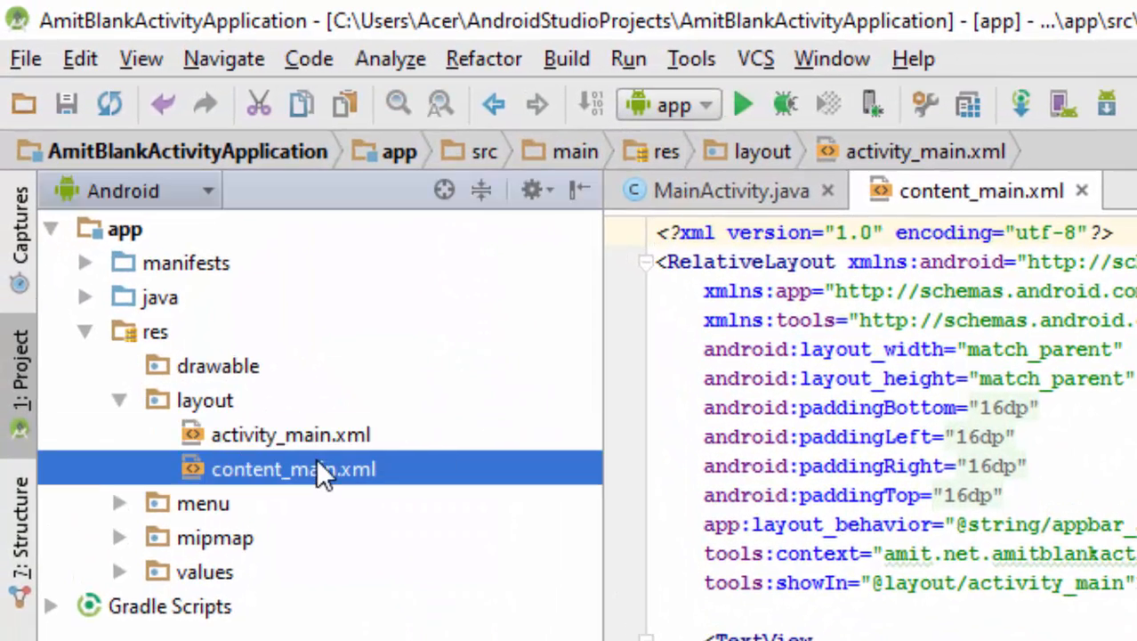
{"action": "left_click", "coordinate": [884, 615]}
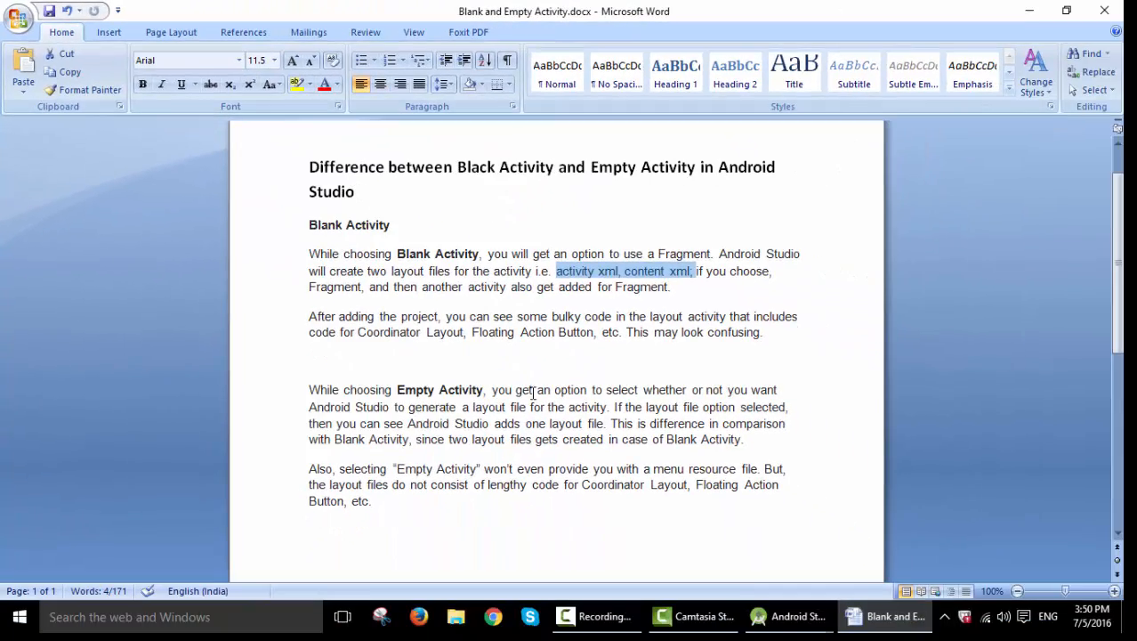
Step: Highlight 'Coordinator' and 'Floating' in the Blank Activity notes, then return to Android Studio
{"action": "left_click", "coordinate": [755, 343]}
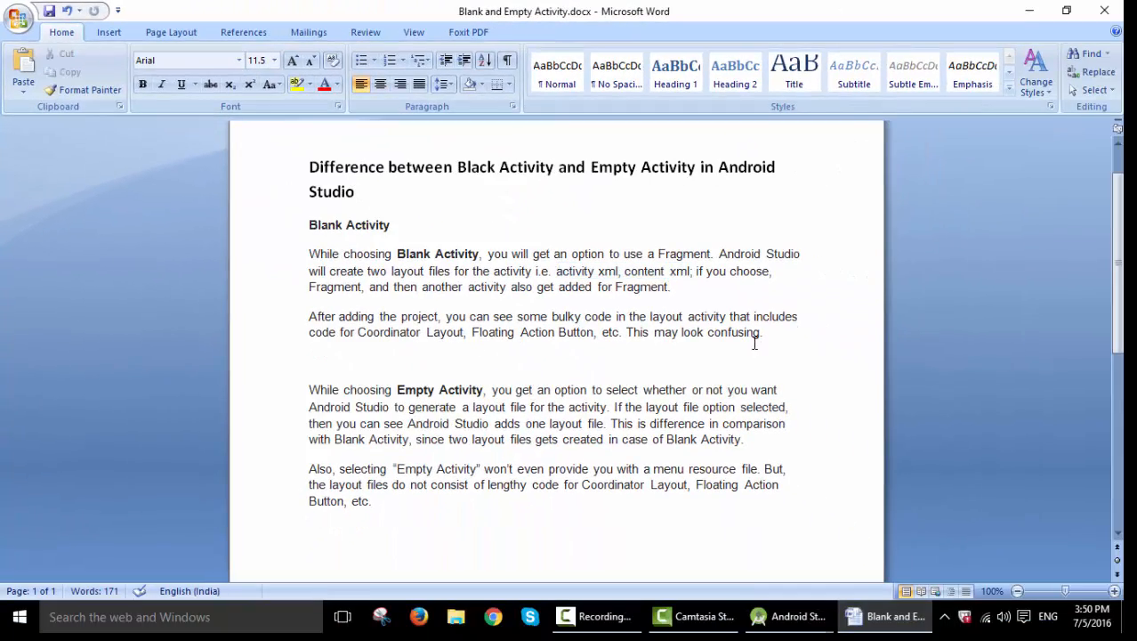
{"action": "double_click", "coordinate": [388, 331]}
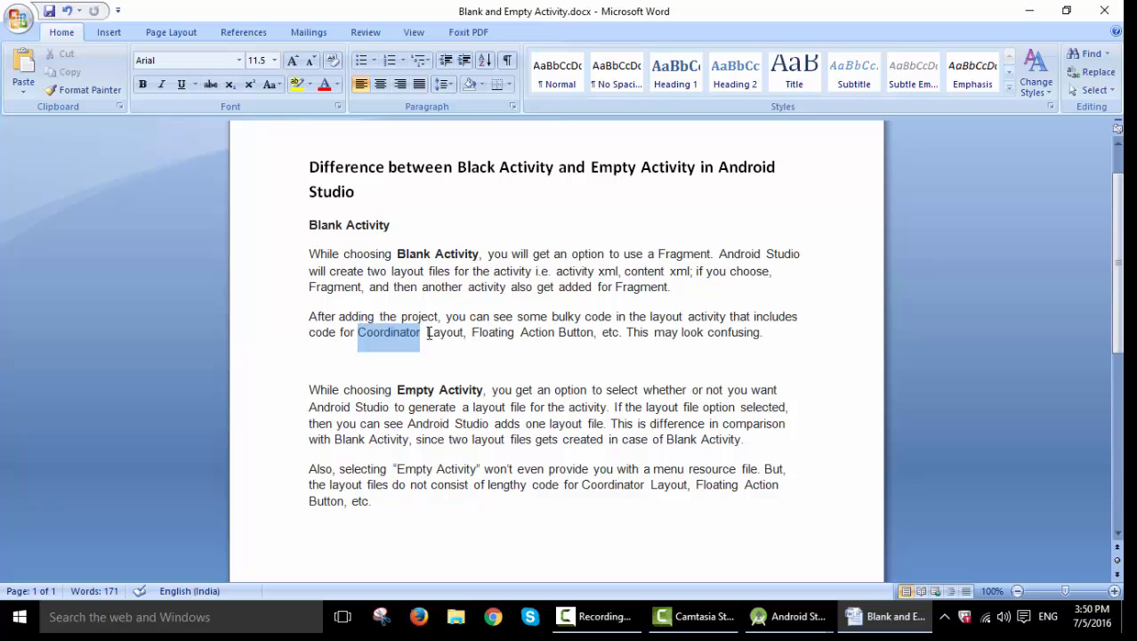
{"action": "double_click", "coordinate": [493, 332]}
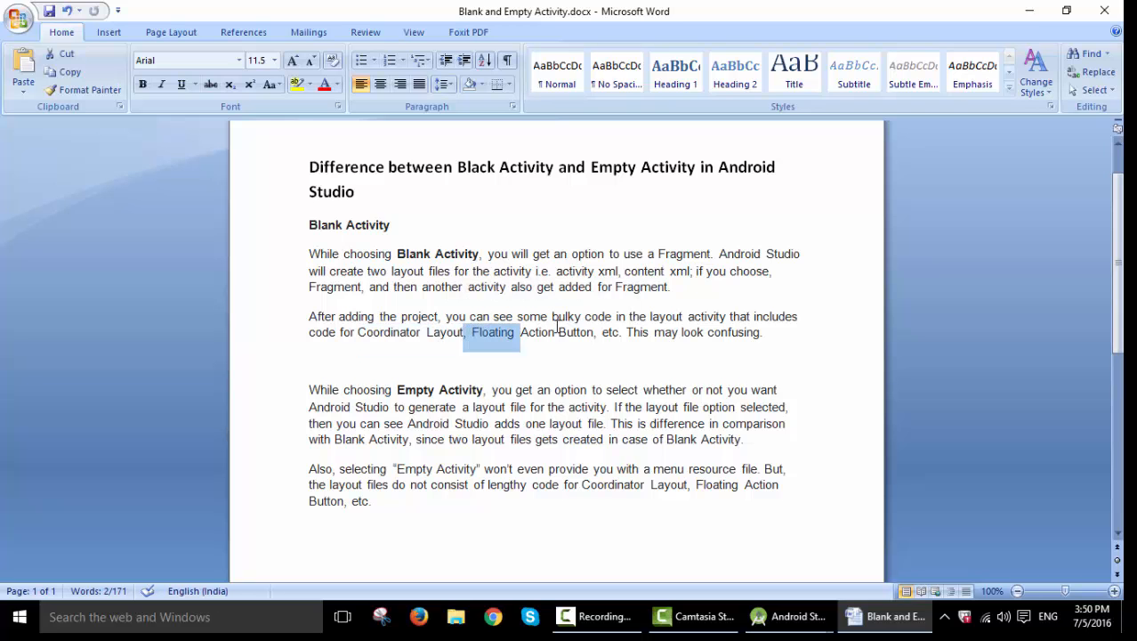
{"action": "left_click", "coordinate": [786, 616]}
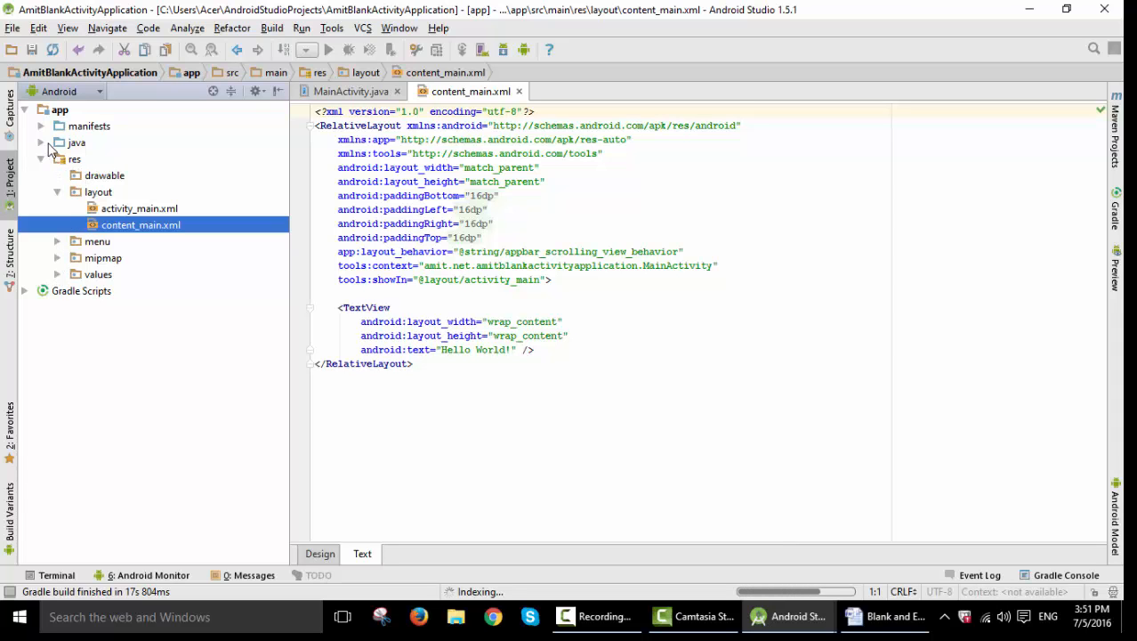
Step: Inspect activity_main.xml's CoordinatorLayout and MainActivity.java's onCreateOptionsMenu code
{"action": "left_click", "coordinate": [41, 144]}
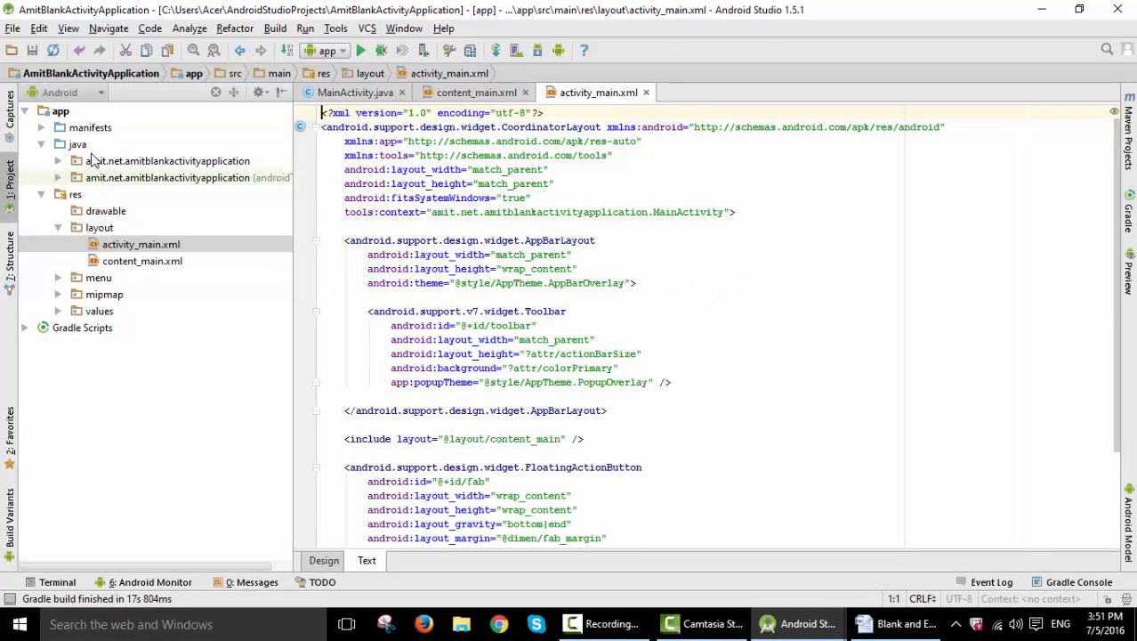
{"action": "left_click", "coordinate": [356, 91]}
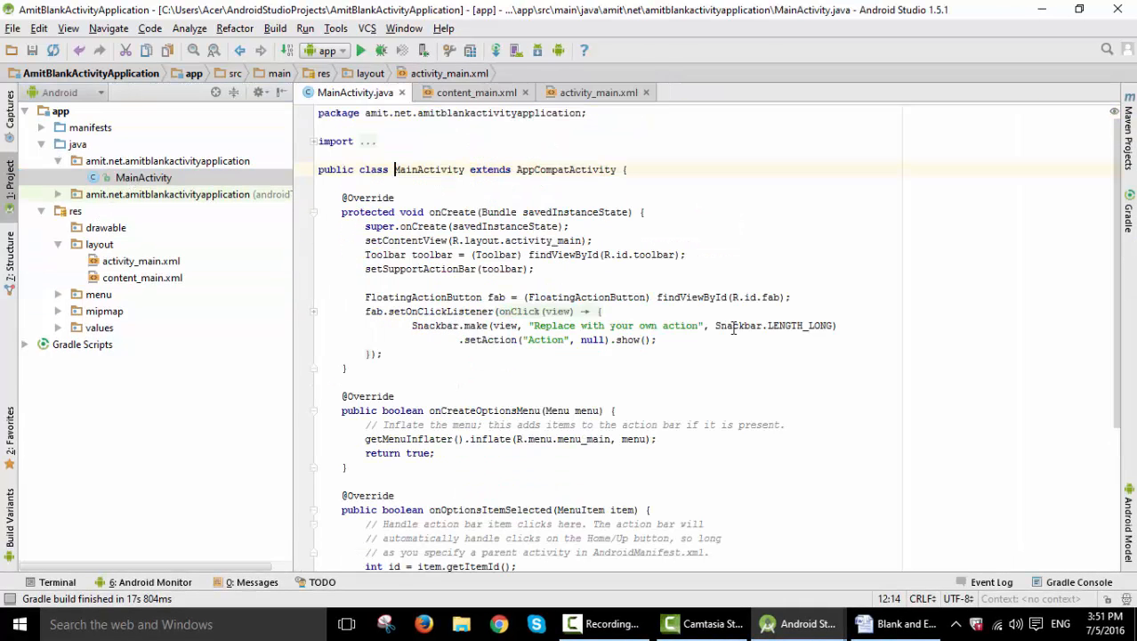
{"action": "scroll", "scroll_direction": "down", "scroll_amount": 3}
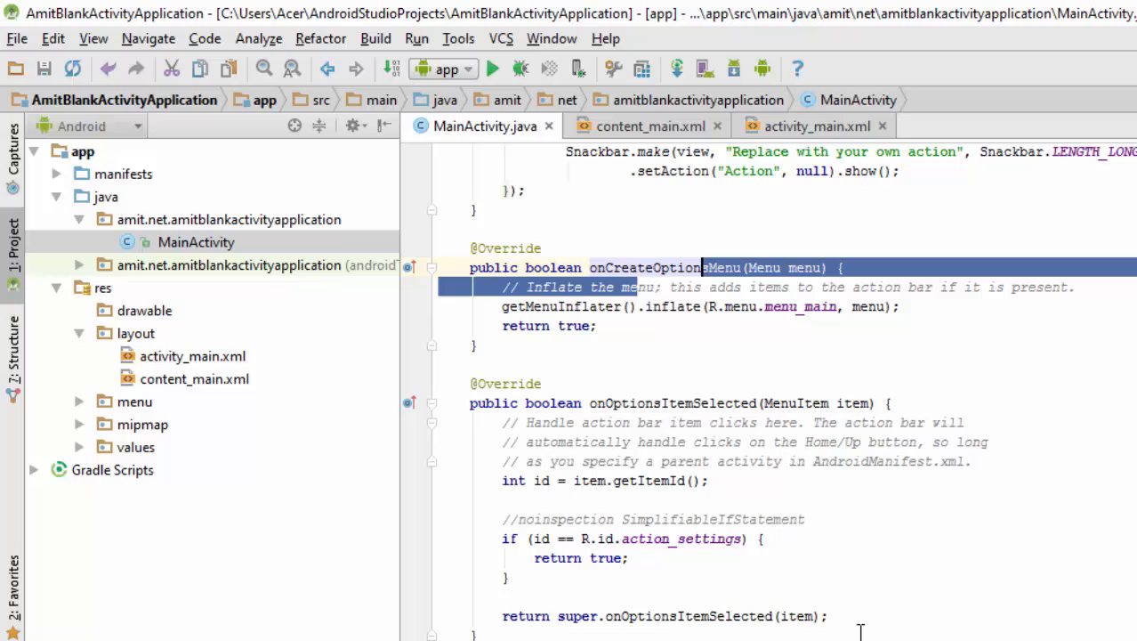
{"action": "left_click", "coordinate": [642, 403]}
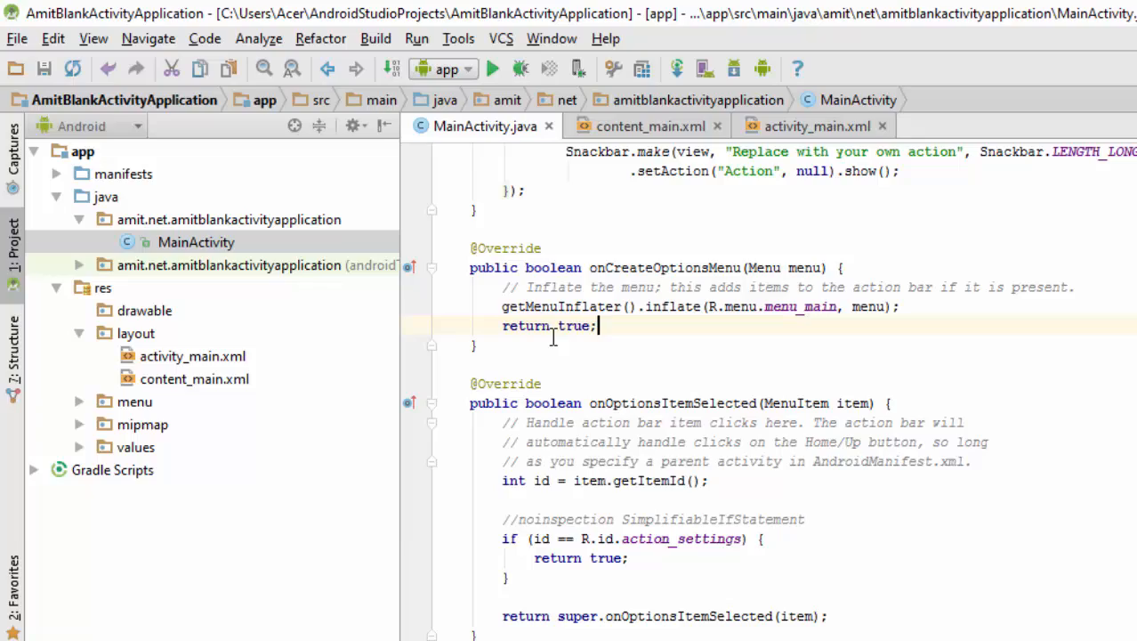
{"action": "scroll", "scroll_direction": "up", "scroll_amount": 3}
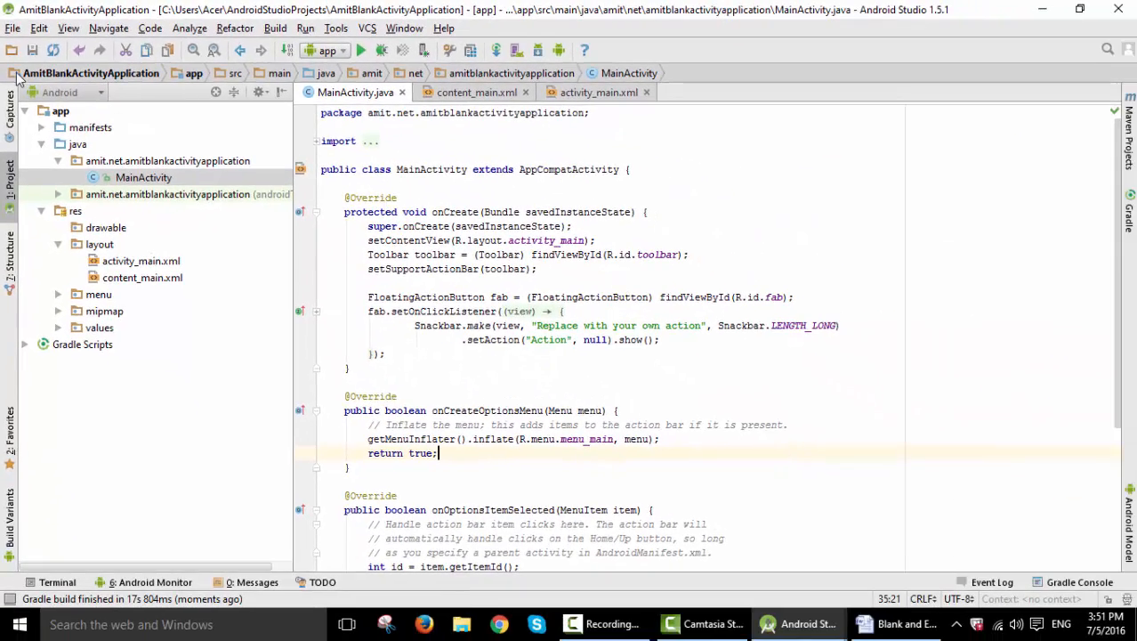
{"action": "left_click", "coordinate": [14, 27]}
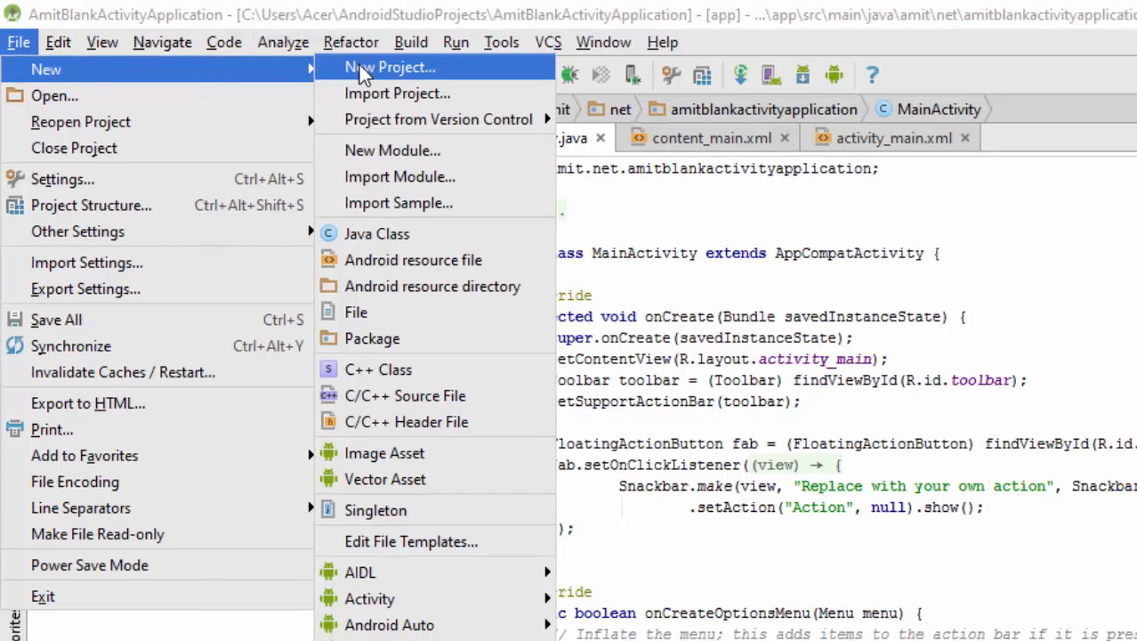
Step: Name a new project AmitEmptyActivityApplication and keep the Phone and Tablet target
{"action": "left_click", "coordinate": [390, 67]}
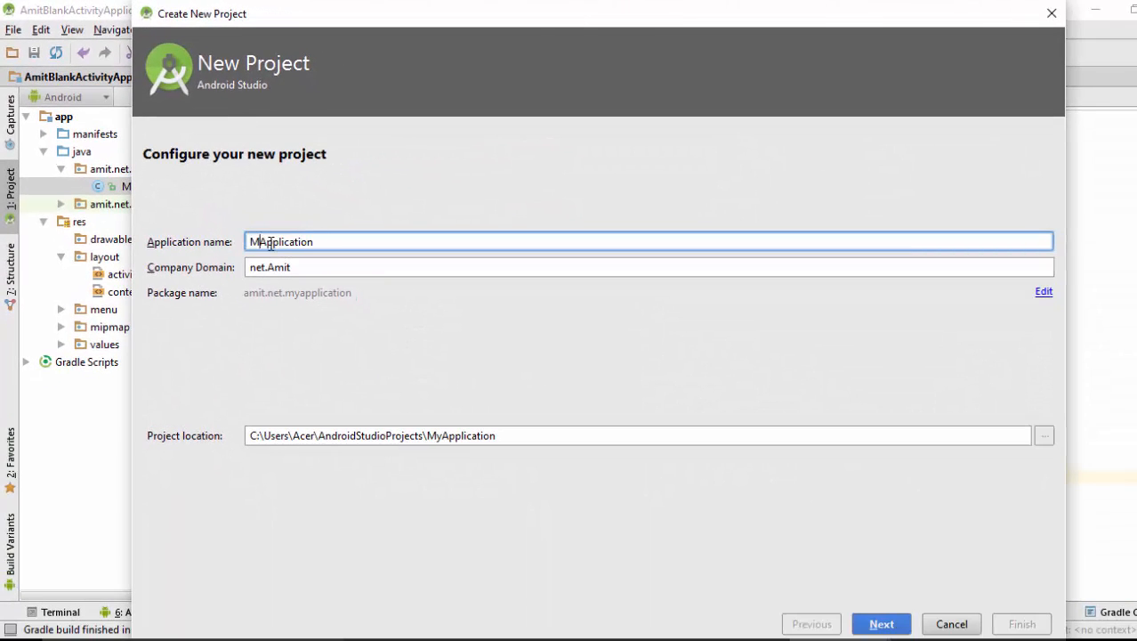
{"action": "type", "text": "AmitEApplication"}
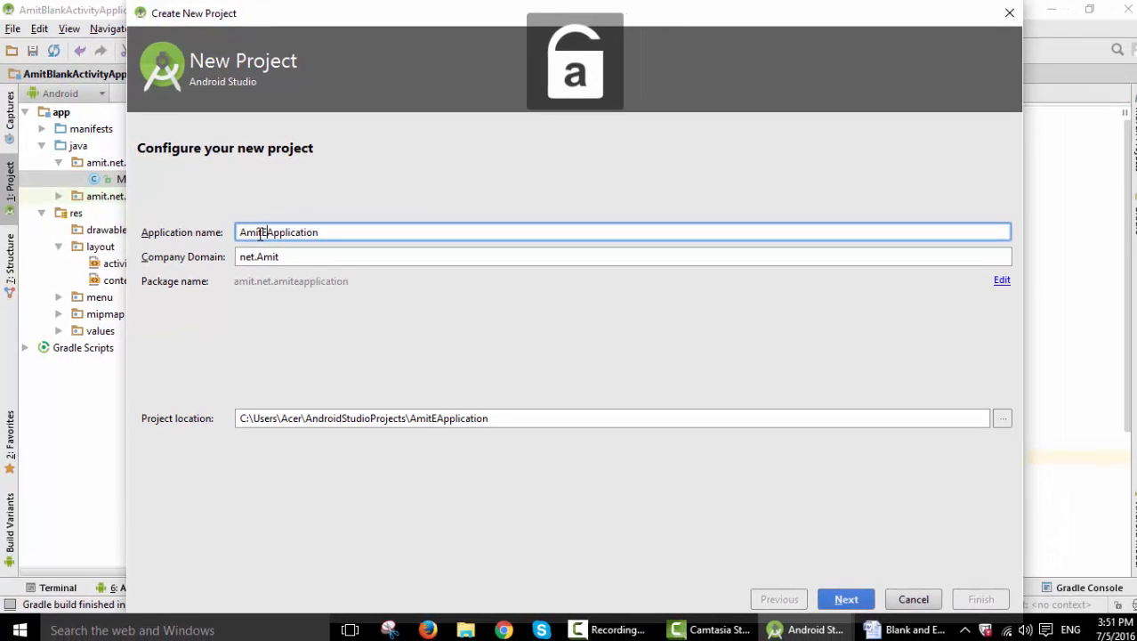
{"action": "type", "text": "mpy"}
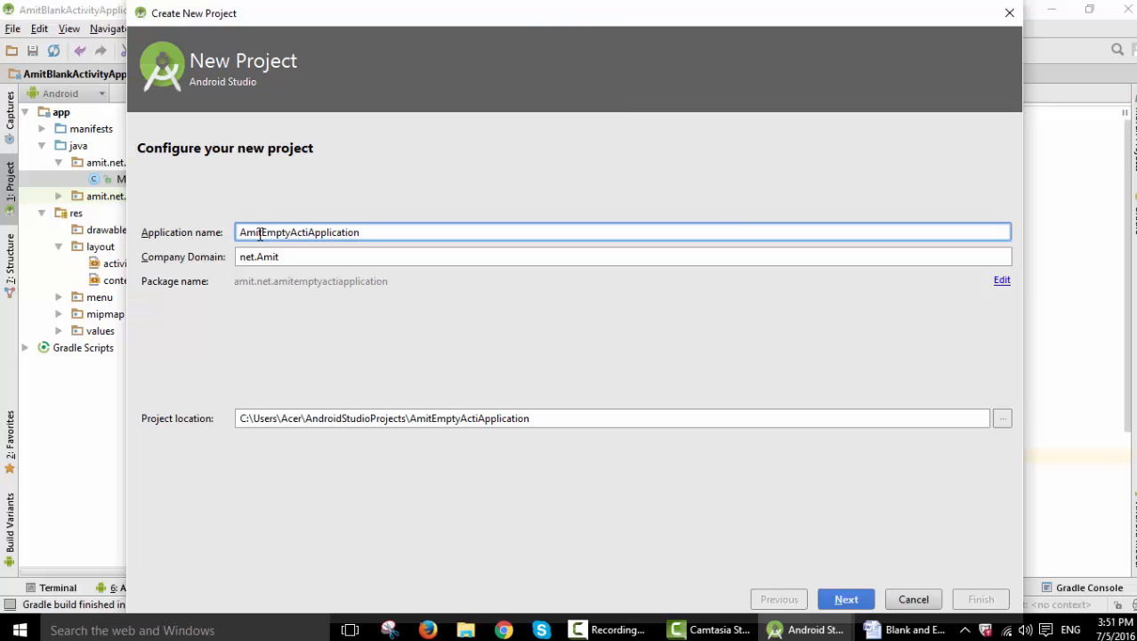
{"action": "type", "text": "vity"}
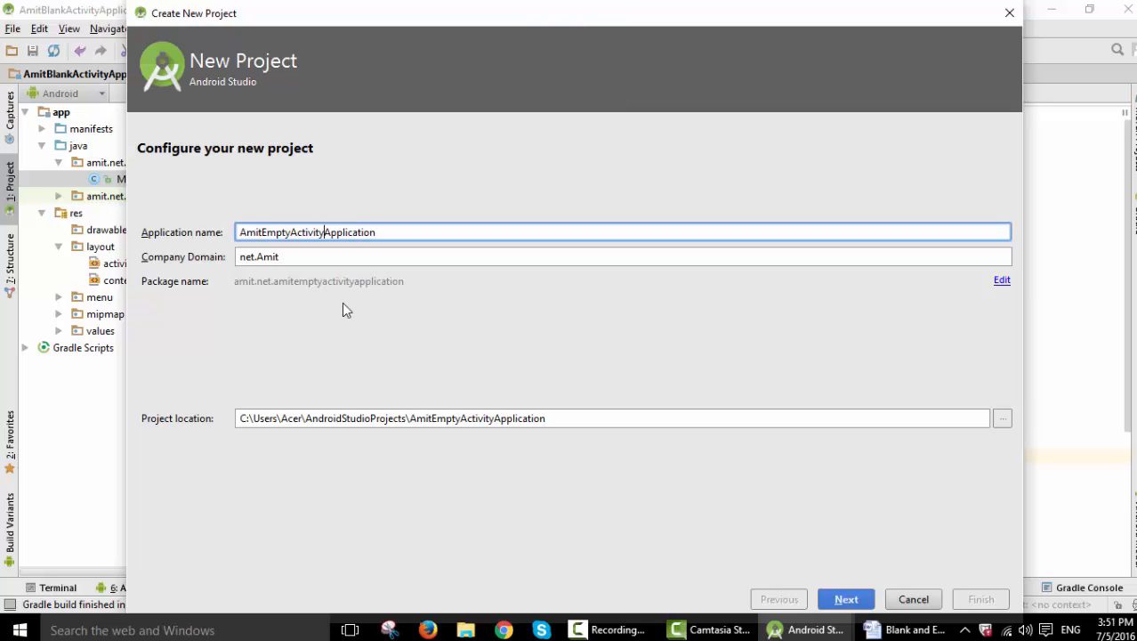
{"action": "mouse_move", "coordinate": [597, 460]}
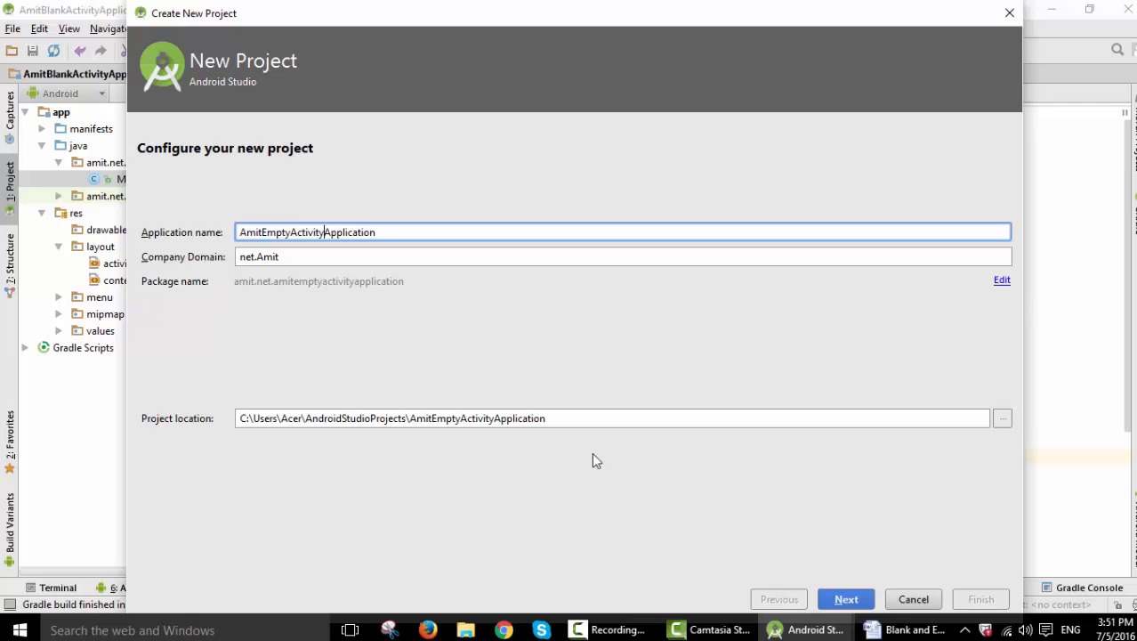
{"action": "left_click", "coordinate": [846, 599]}
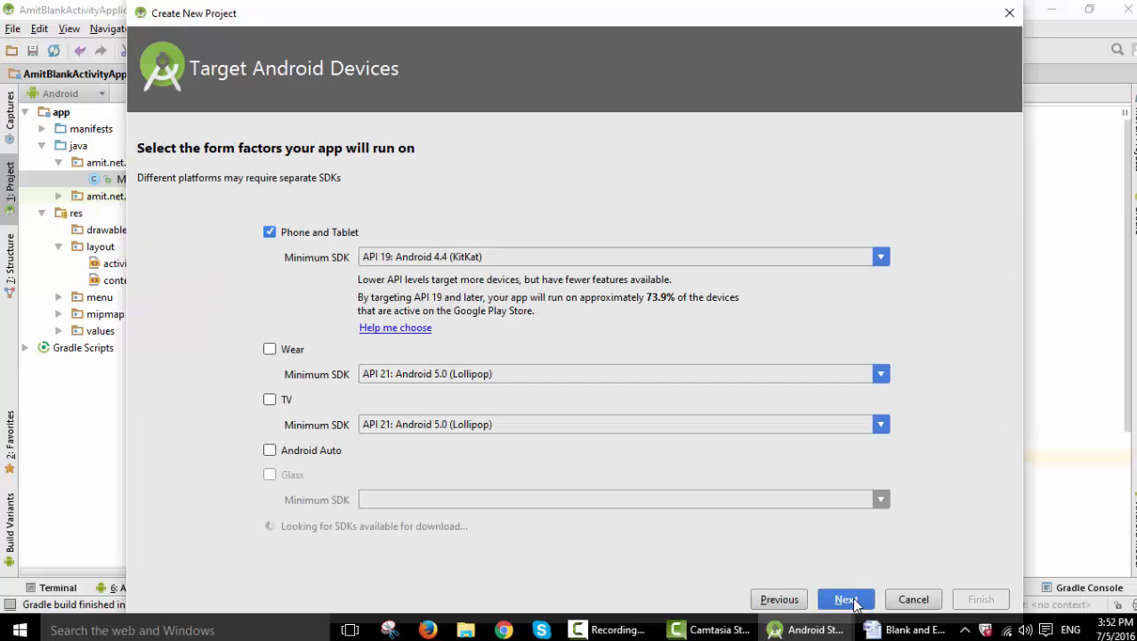
{"action": "mouse_move", "coordinate": [845, 605]}
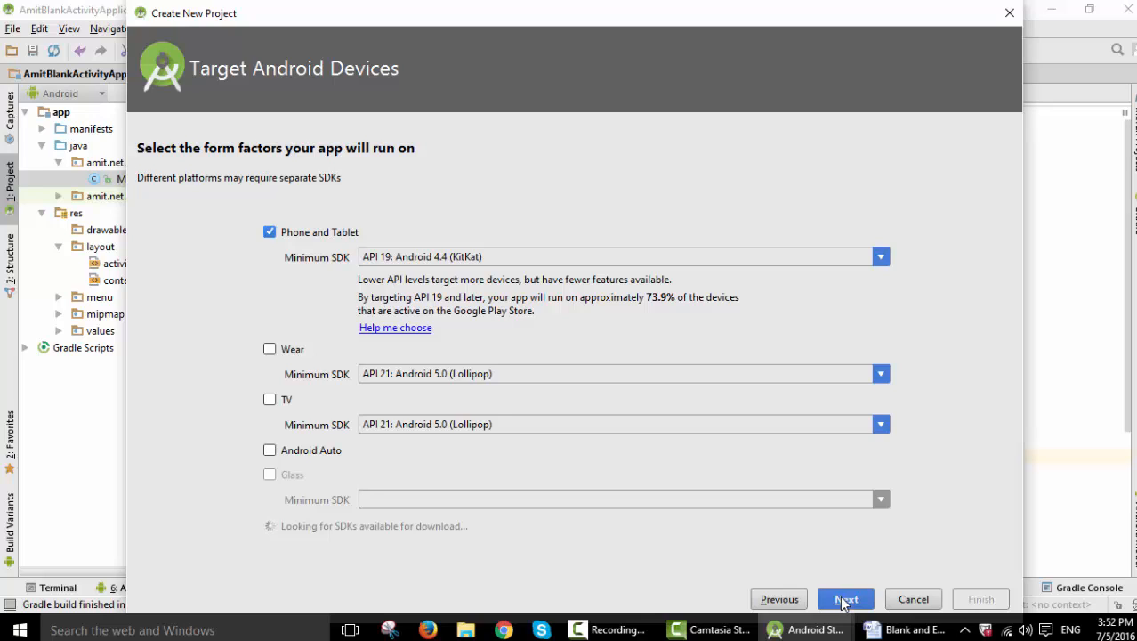
{"action": "left_click", "coordinate": [845, 599]}
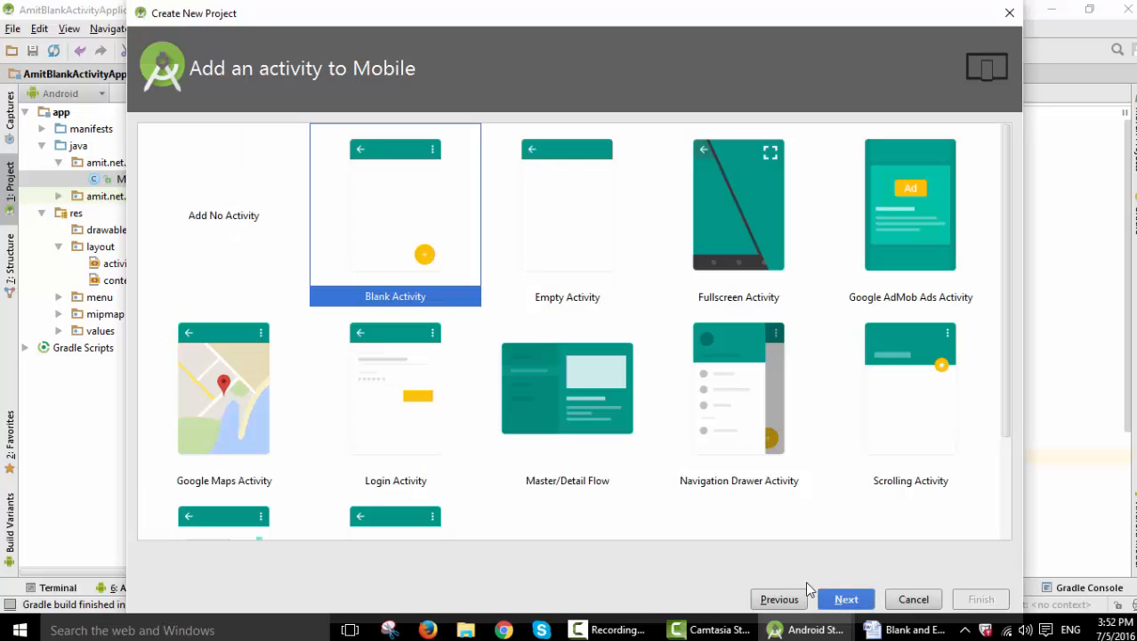
Step: Finish the project with an Empty Activity using default MainActivity and activity_main names
{"action": "left_click", "coordinate": [567, 216]}
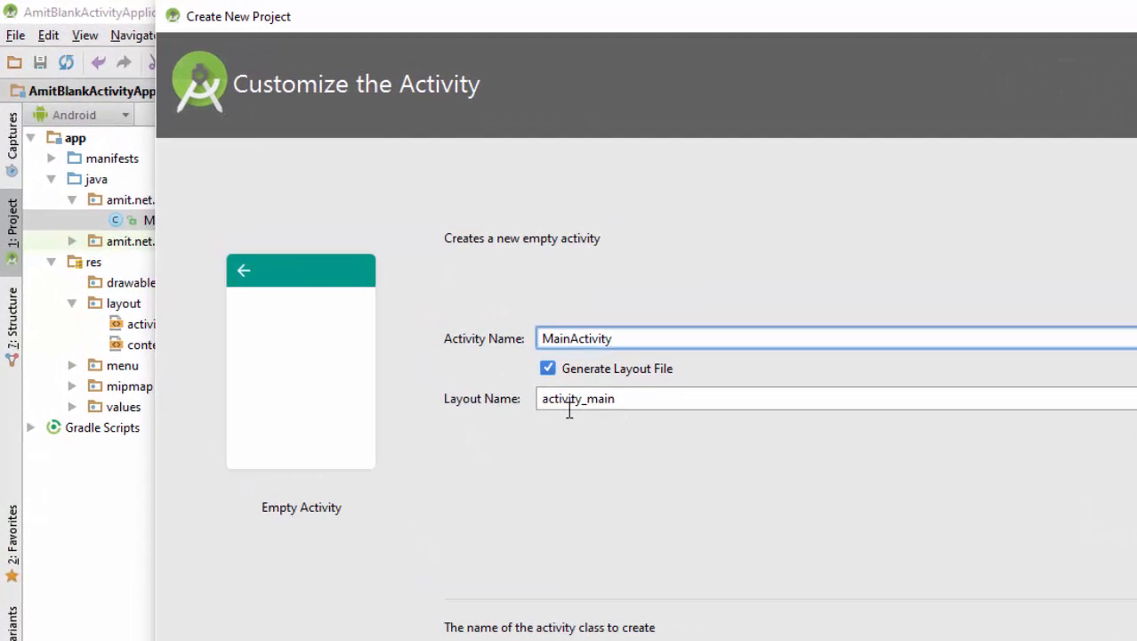
{"action": "mouse_move", "coordinate": [760, 625]}
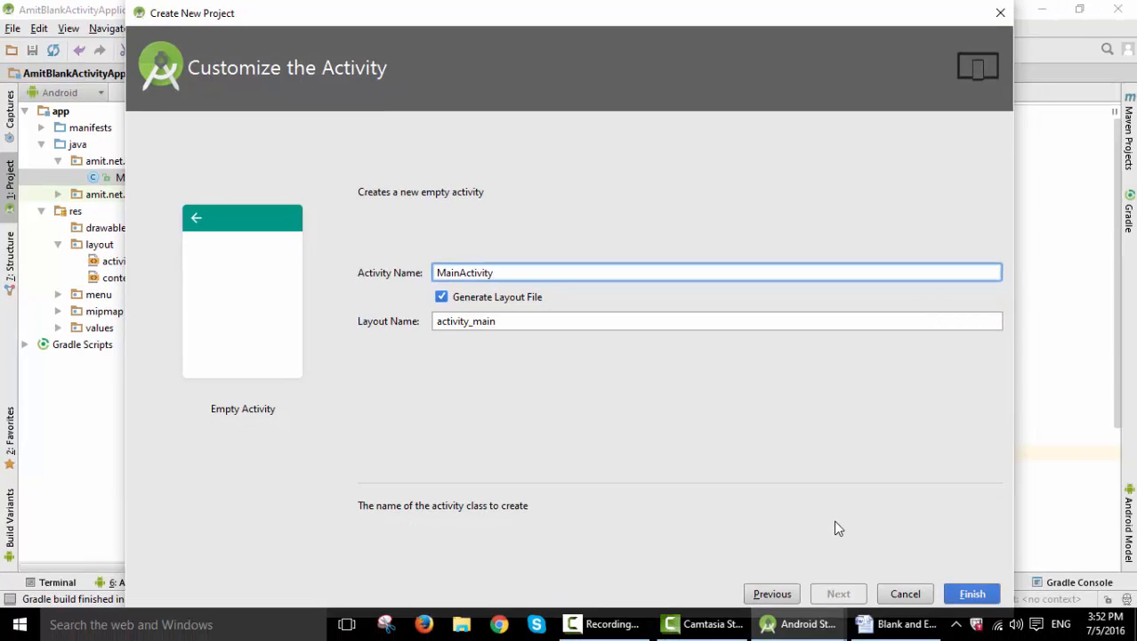
{"action": "mouse_move", "coordinate": [912, 547]}
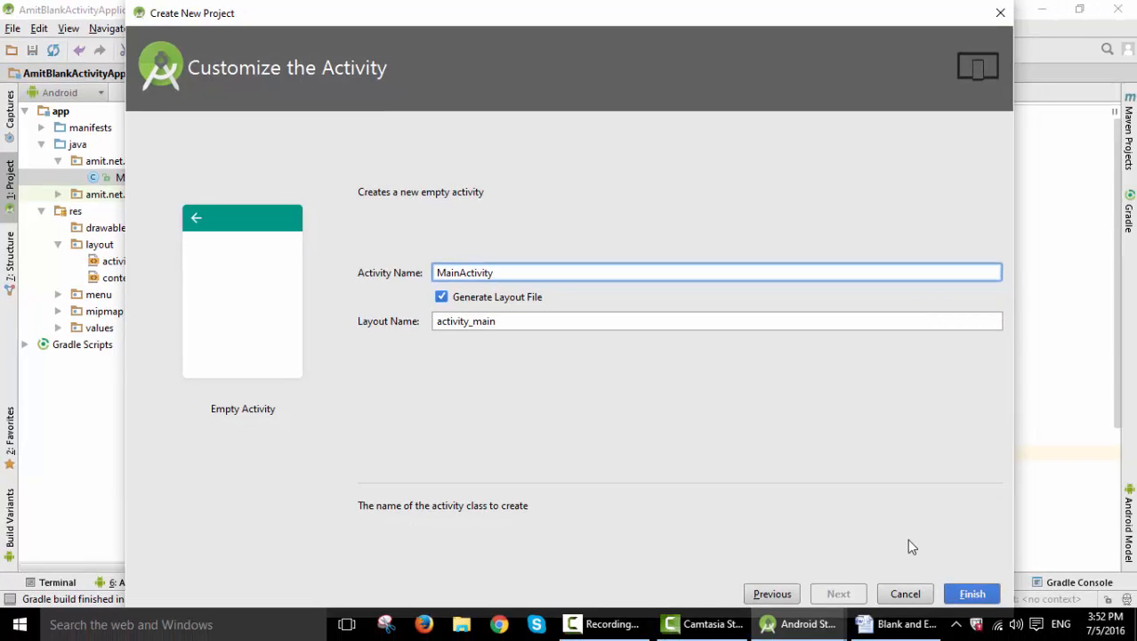
{"action": "left_click", "coordinate": [971, 594]}
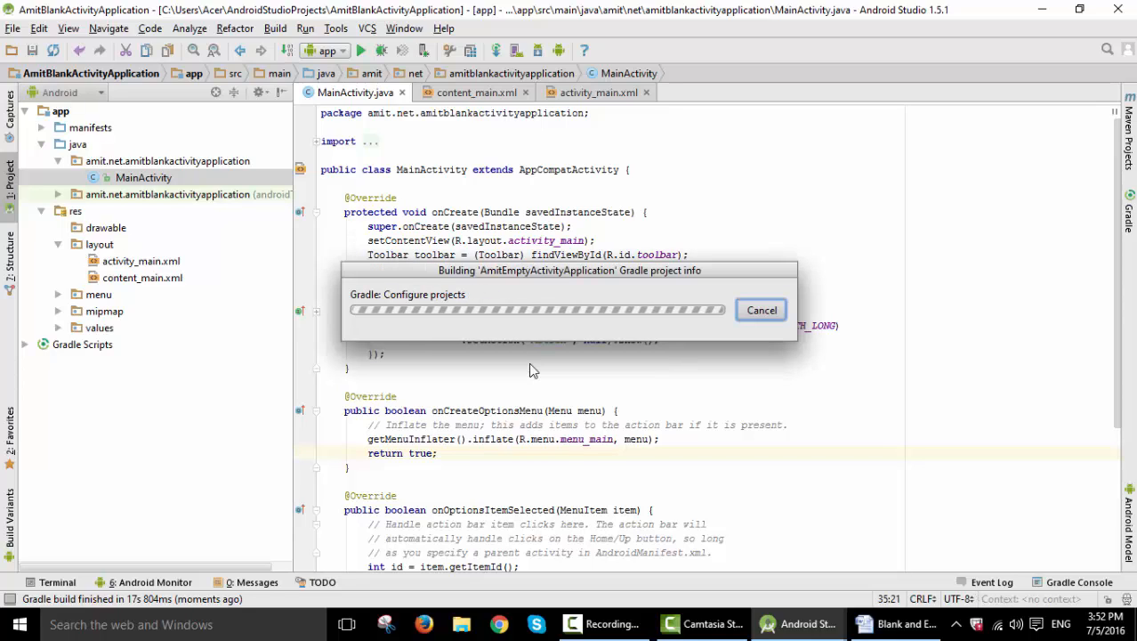
{"action": "left_click", "coordinate": [761, 310]}
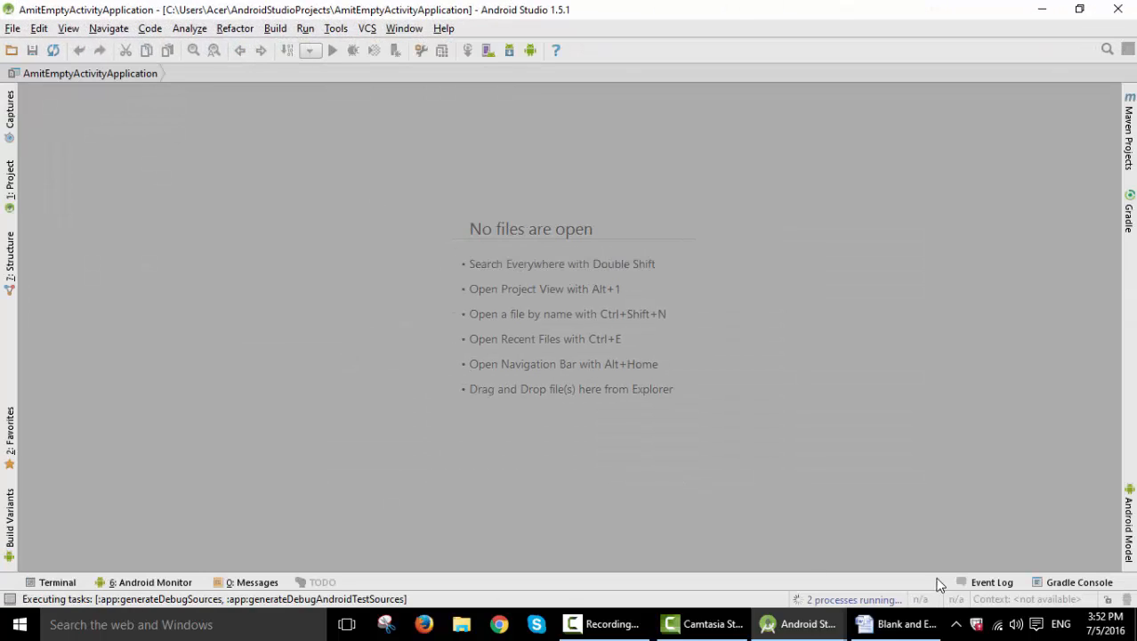
{"action": "left_click", "coordinate": [895, 623]}
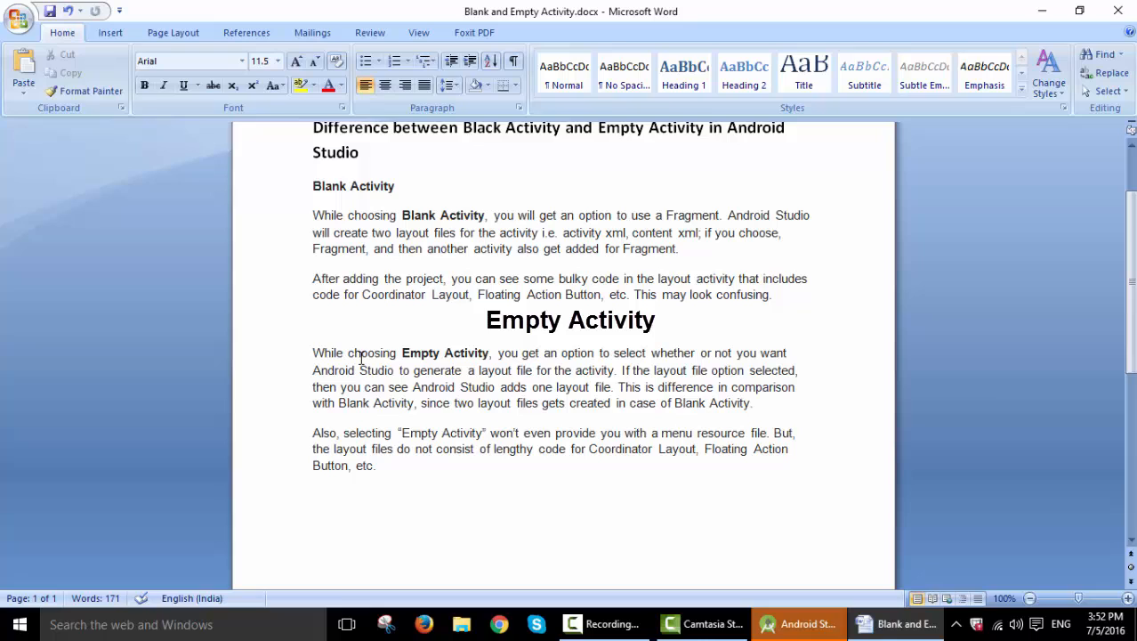
{"action": "mouse_move", "coordinate": [367, 295]}
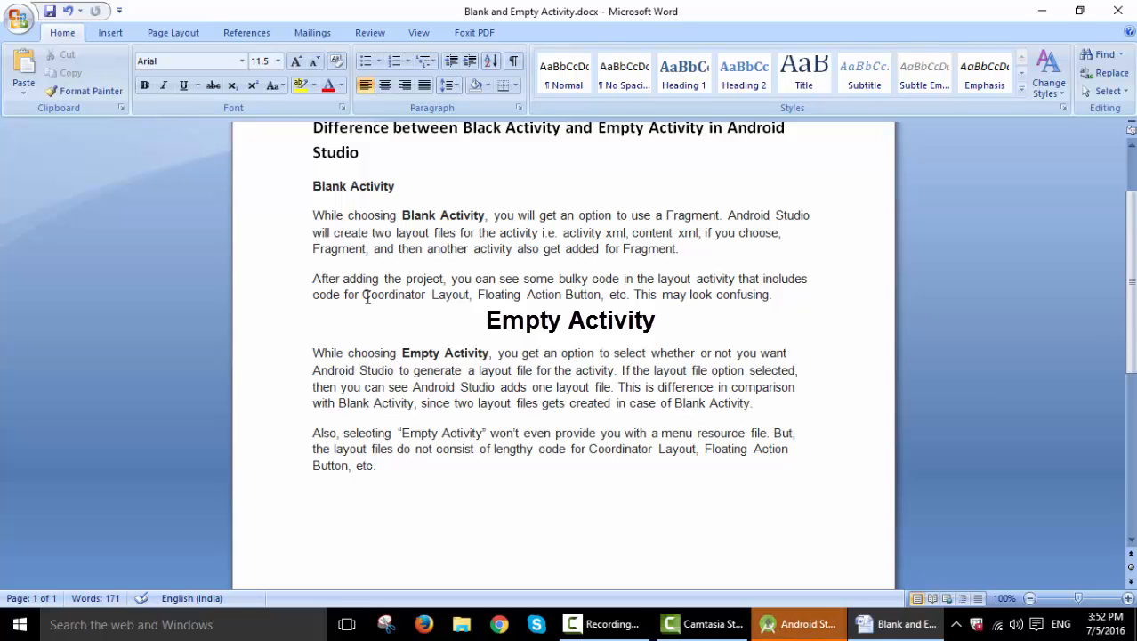
Step: Highlight words such as 'layout' in the Empty Activity notes paragraph
{"action": "double_click", "coordinate": [495, 402]}
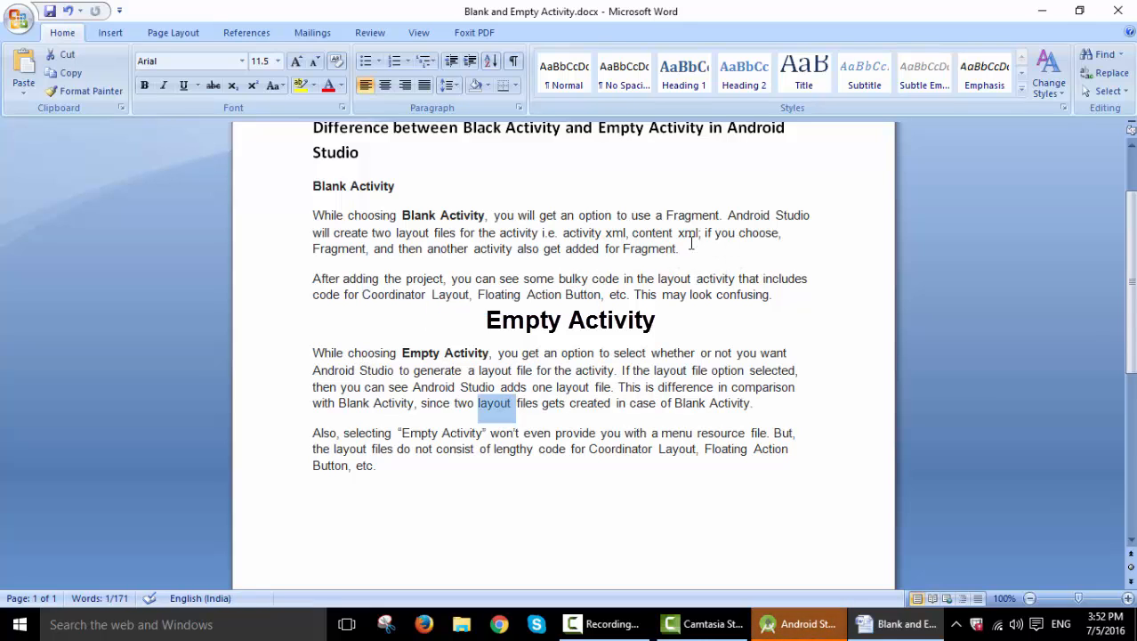
{"action": "double_click", "coordinate": [692, 214]}
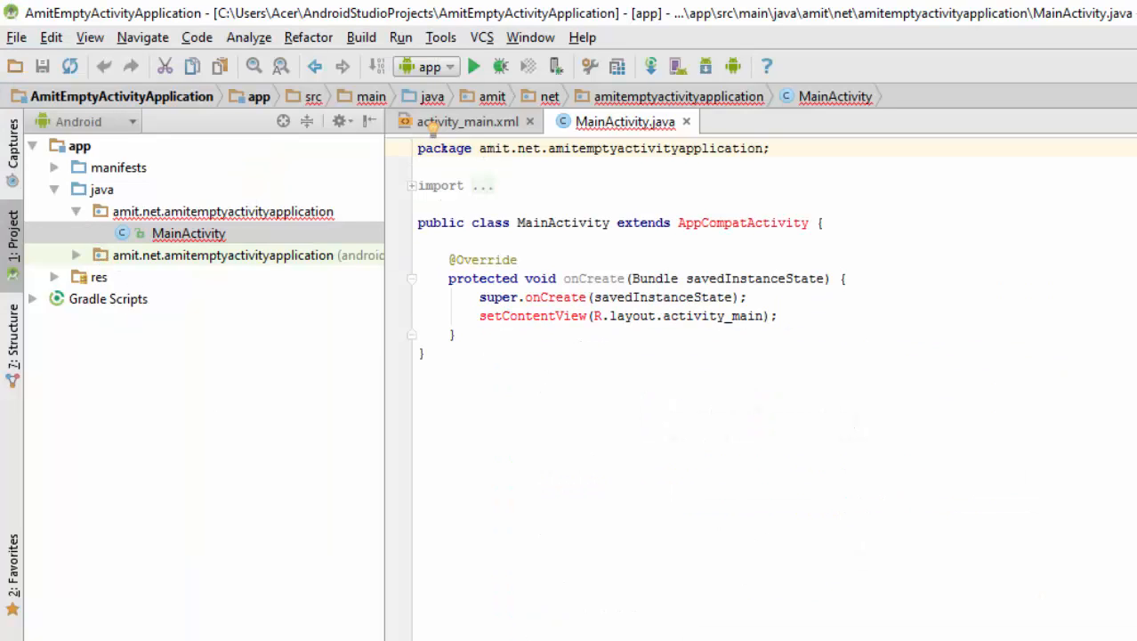
{"action": "mouse_move", "coordinate": [313, 412]}
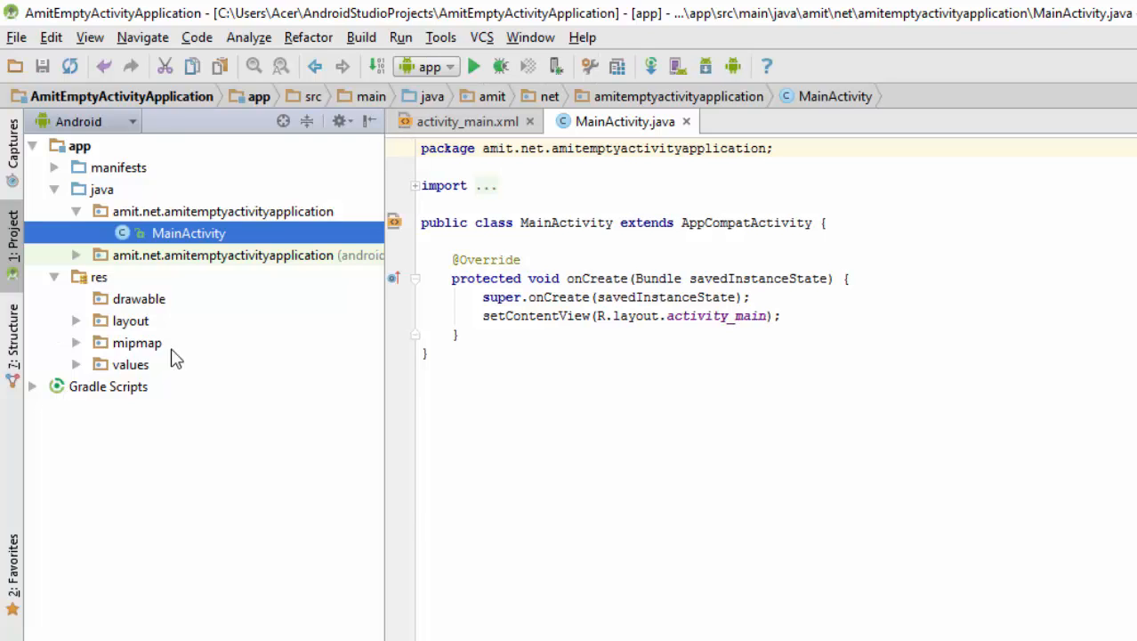
{"action": "mouse_move", "coordinate": [147, 383]}
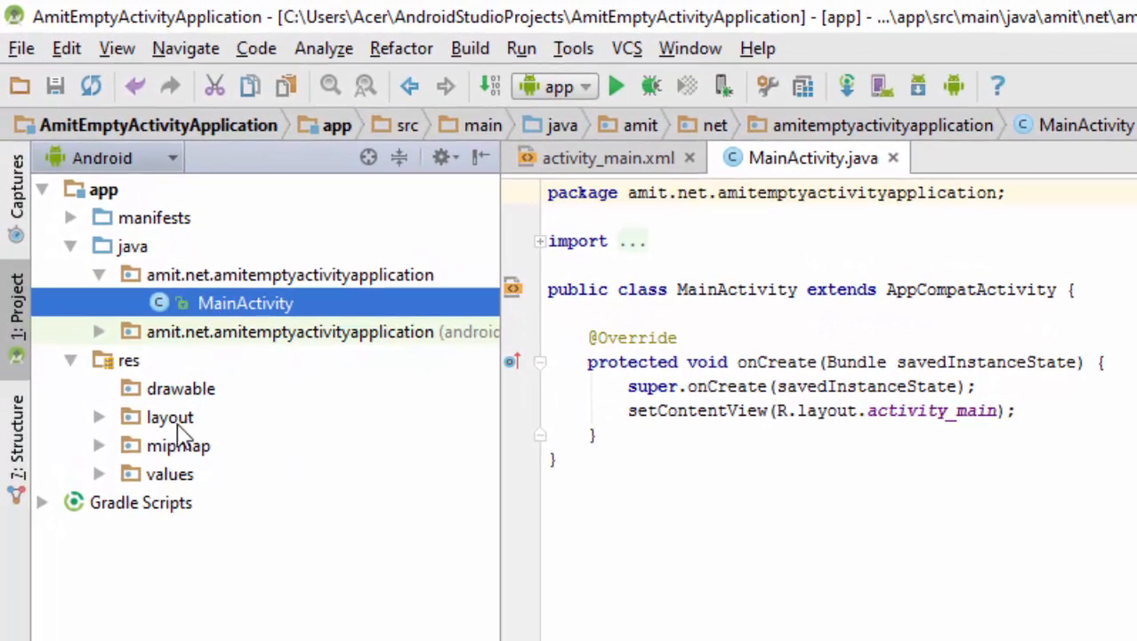
Step: Expand the Empty project's res layout folder, which has no menu folder
{"action": "left_click", "coordinate": [99, 416]}
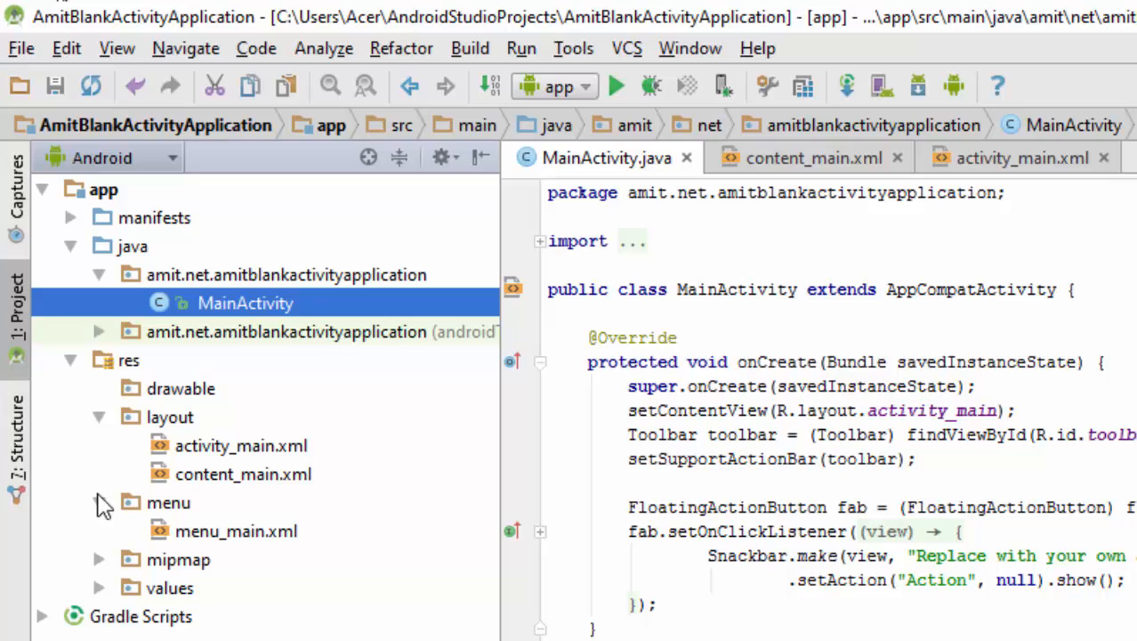
{"action": "left_click", "coordinate": [236, 530]}
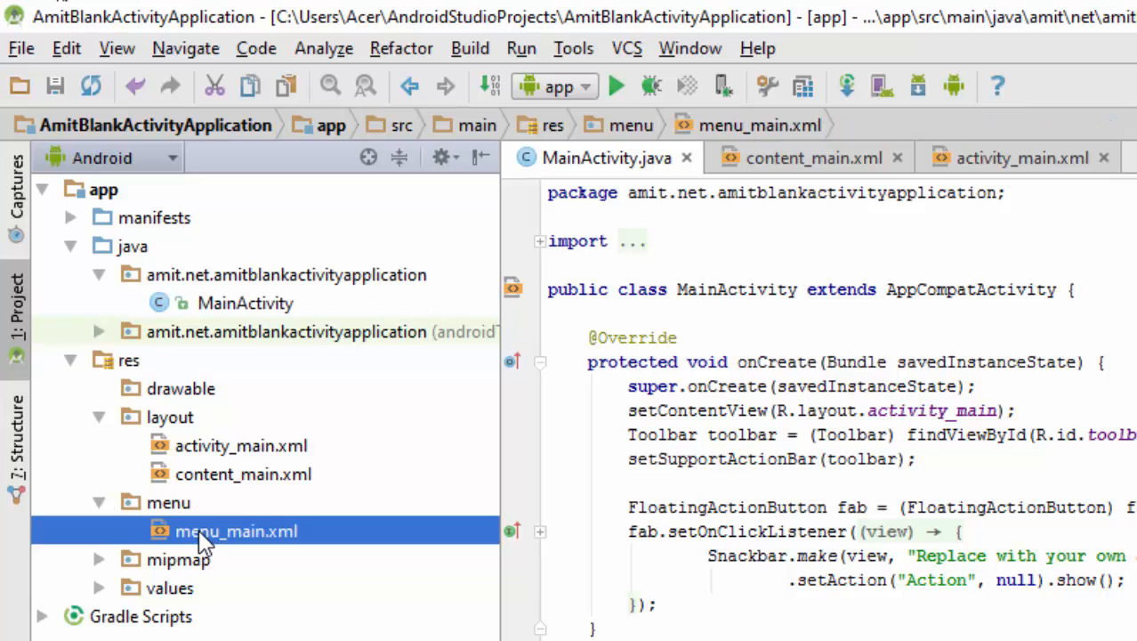
{"action": "mouse_move", "coordinate": [294, 543]}
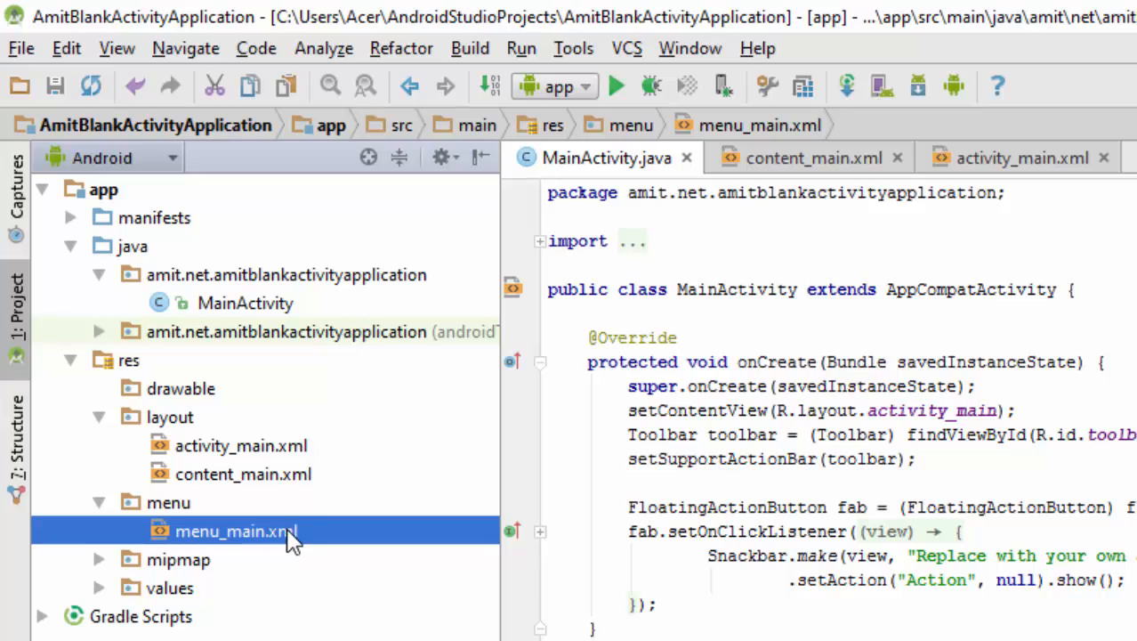